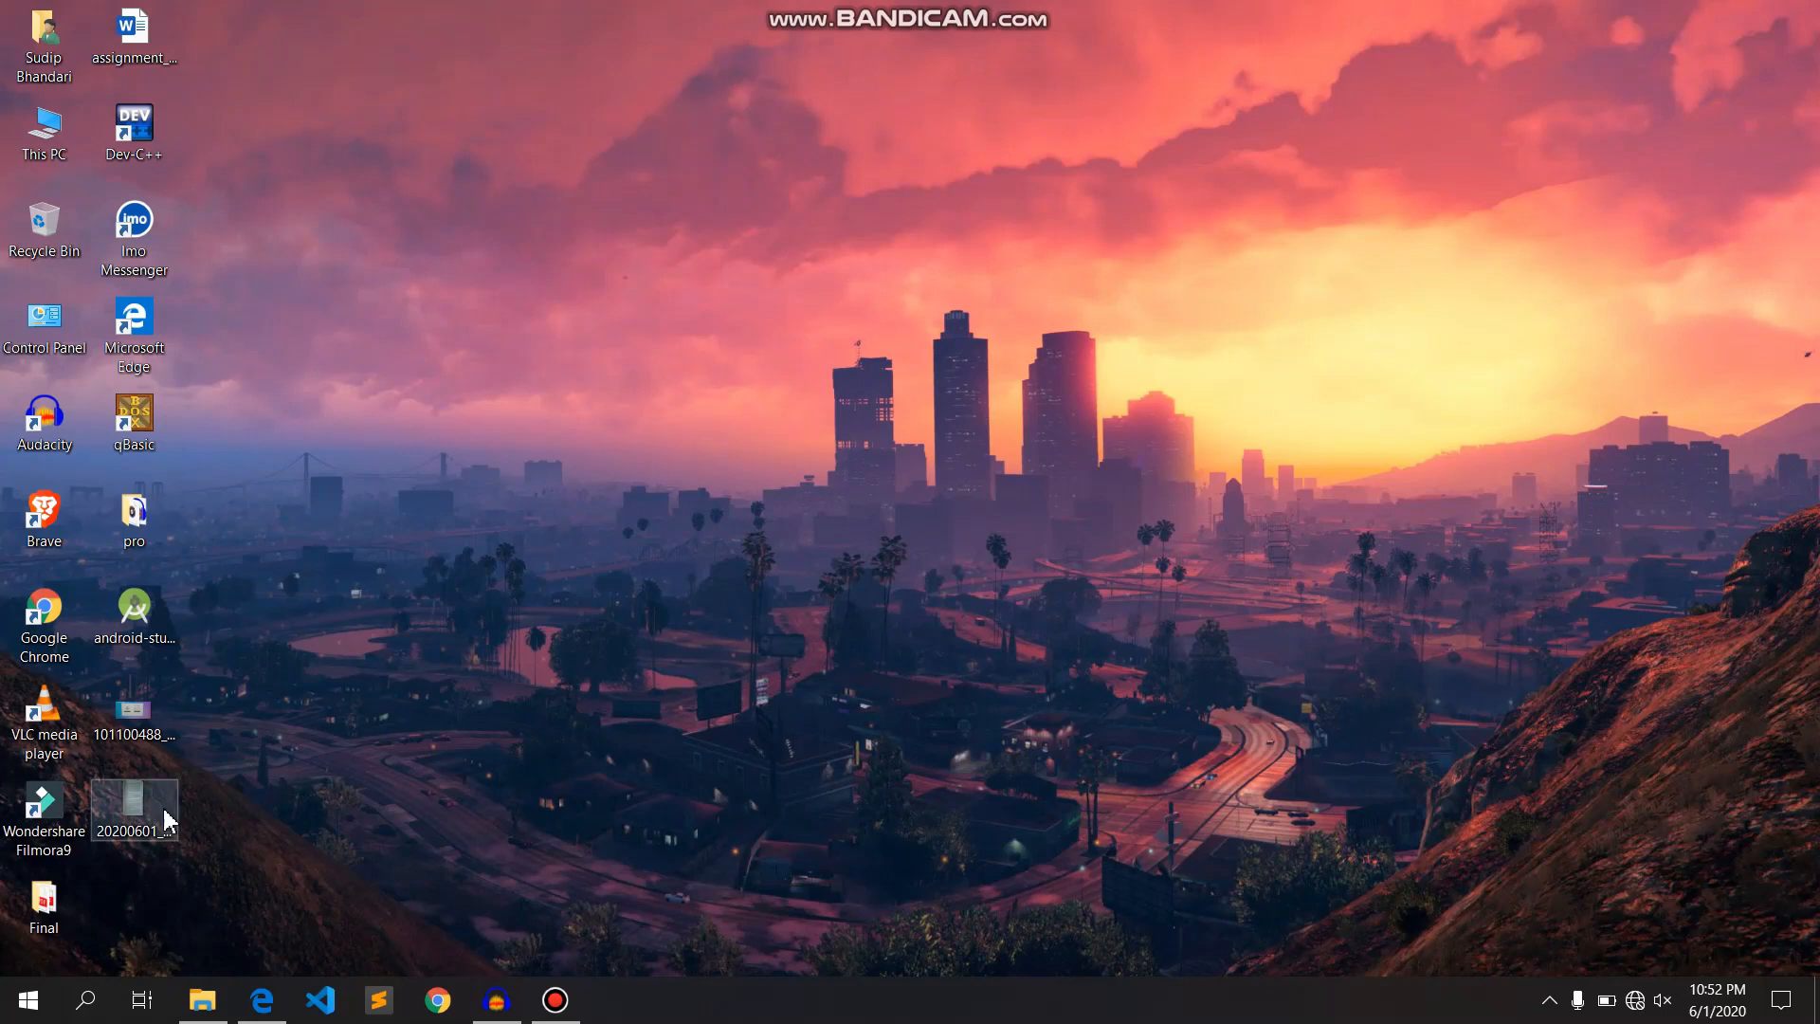
# - View the photographed virtual-reality textbook page in Photos, then switch to Word's start screen
pyautogui.doubleClick(133, 800)
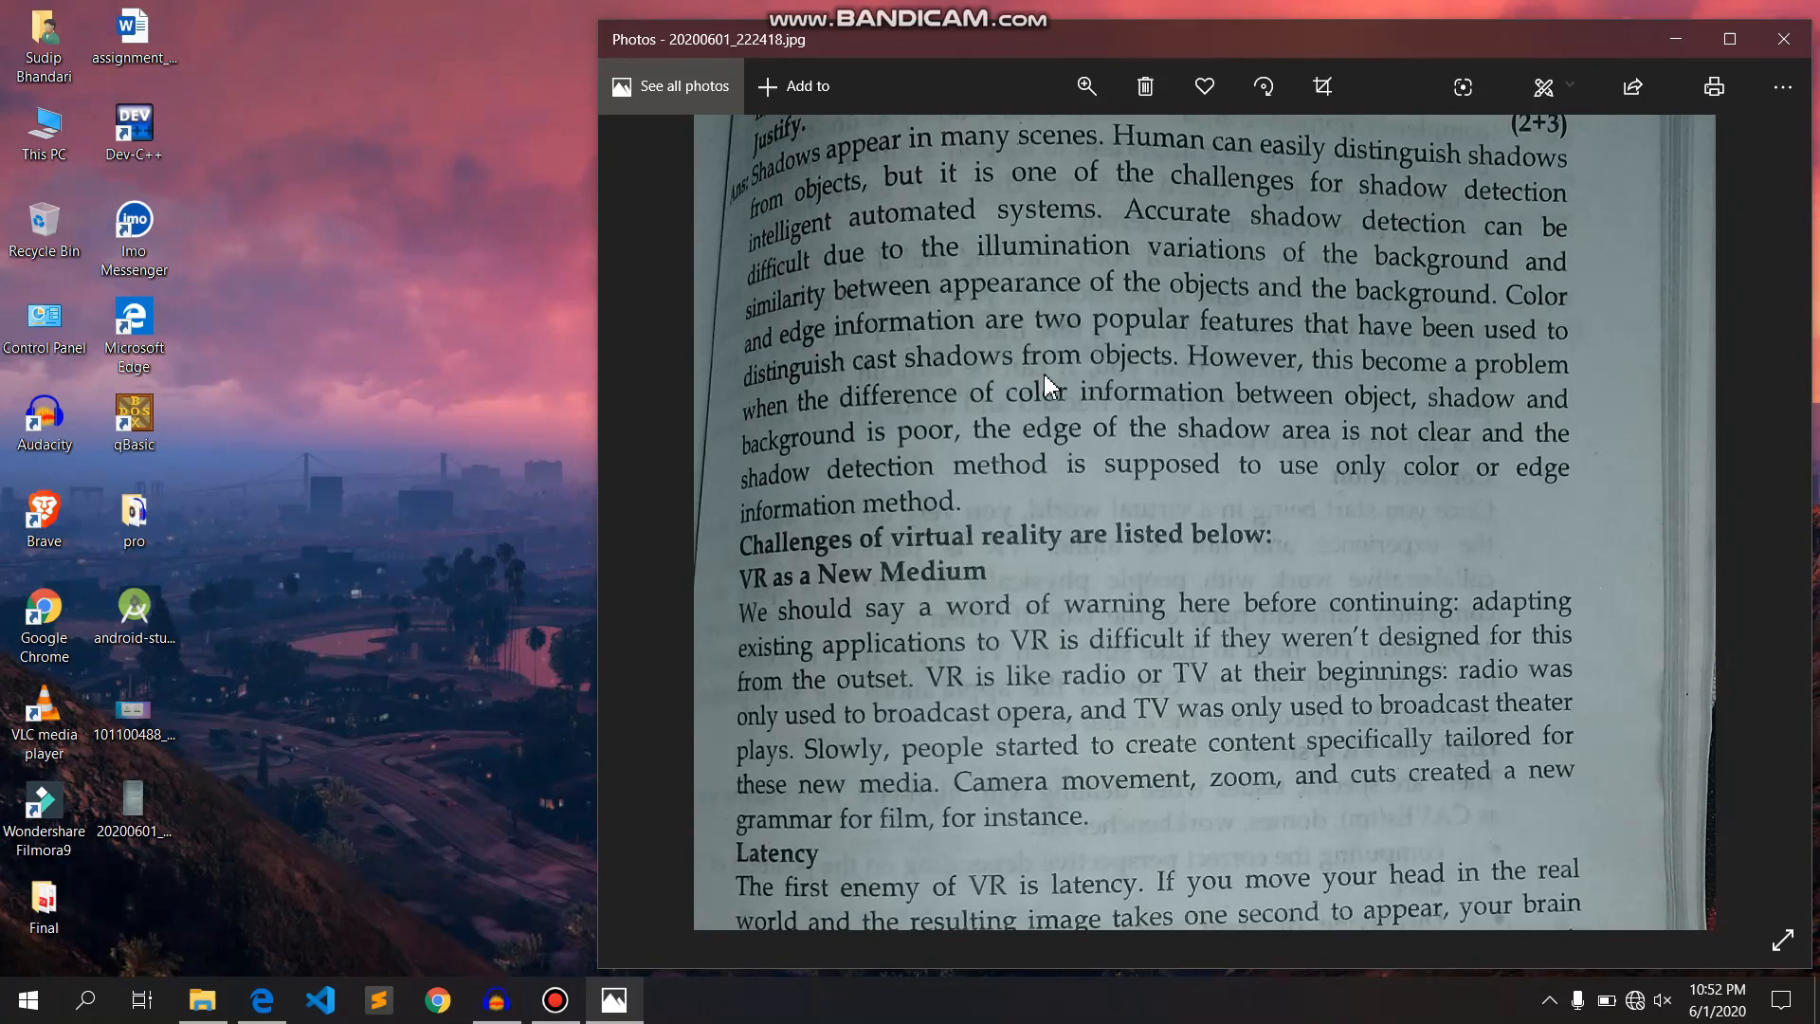
pyautogui.scroll(-3)
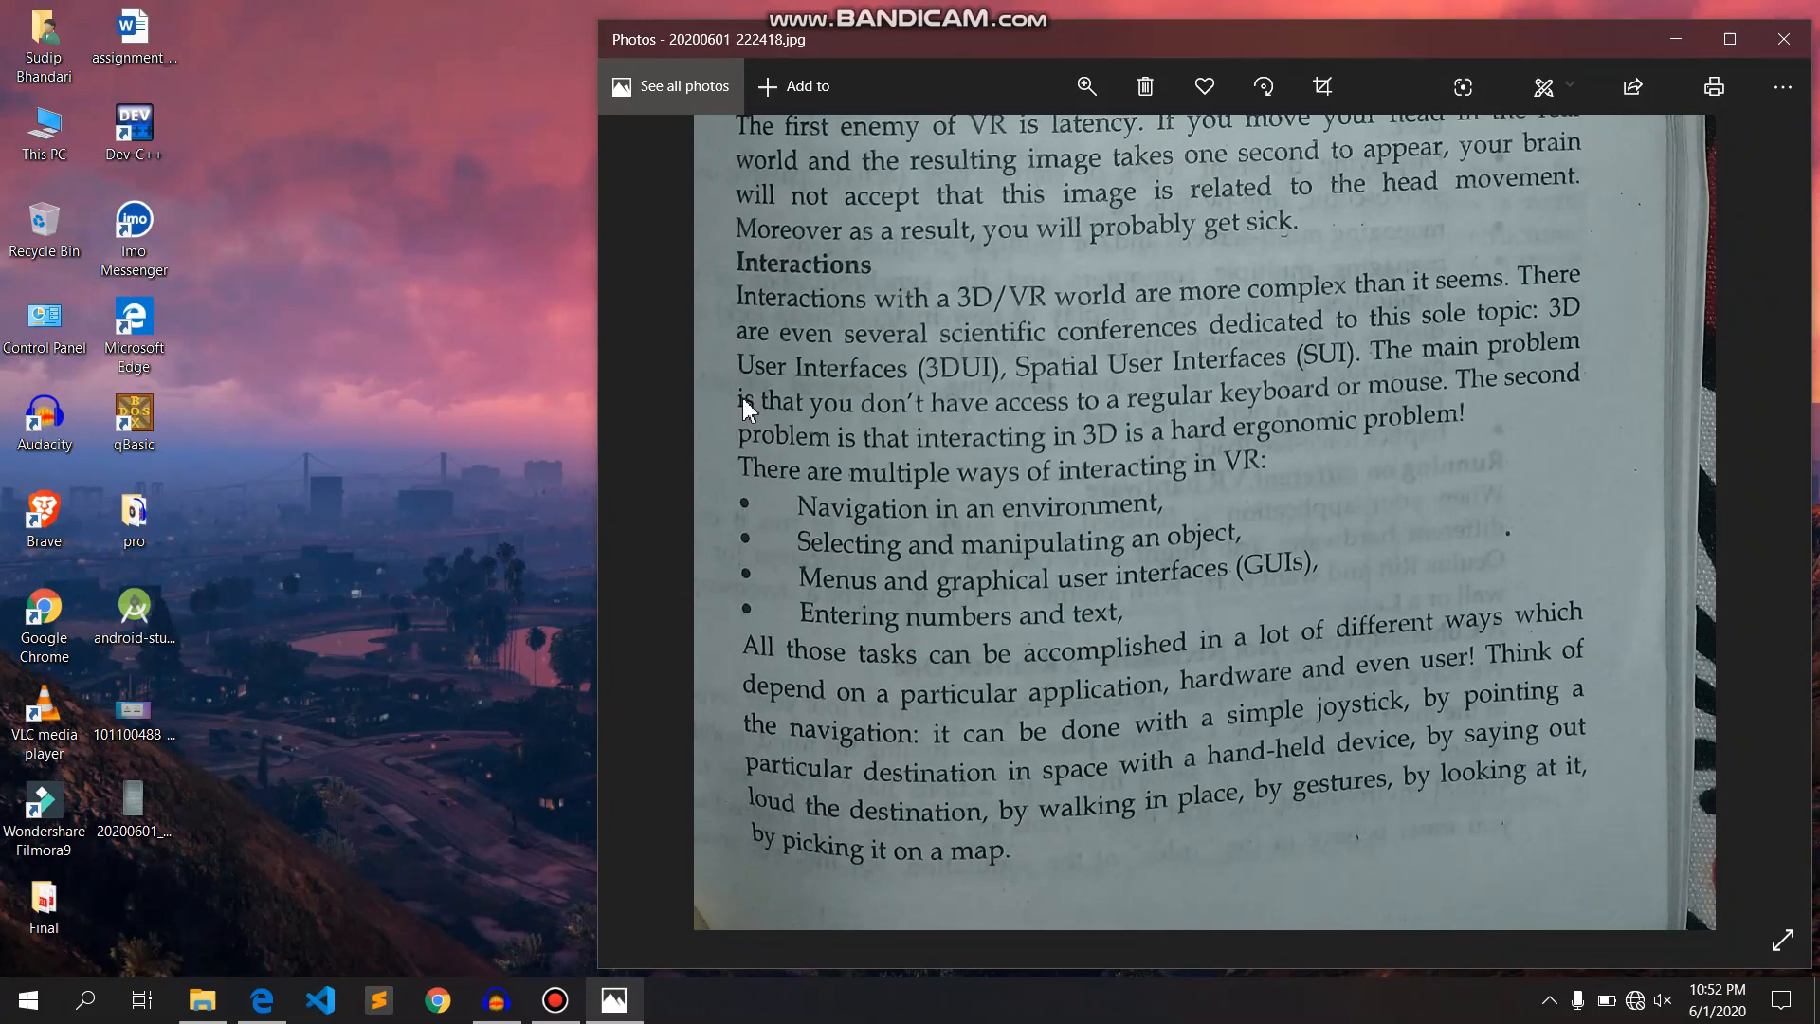
pyautogui.click(1784, 38)
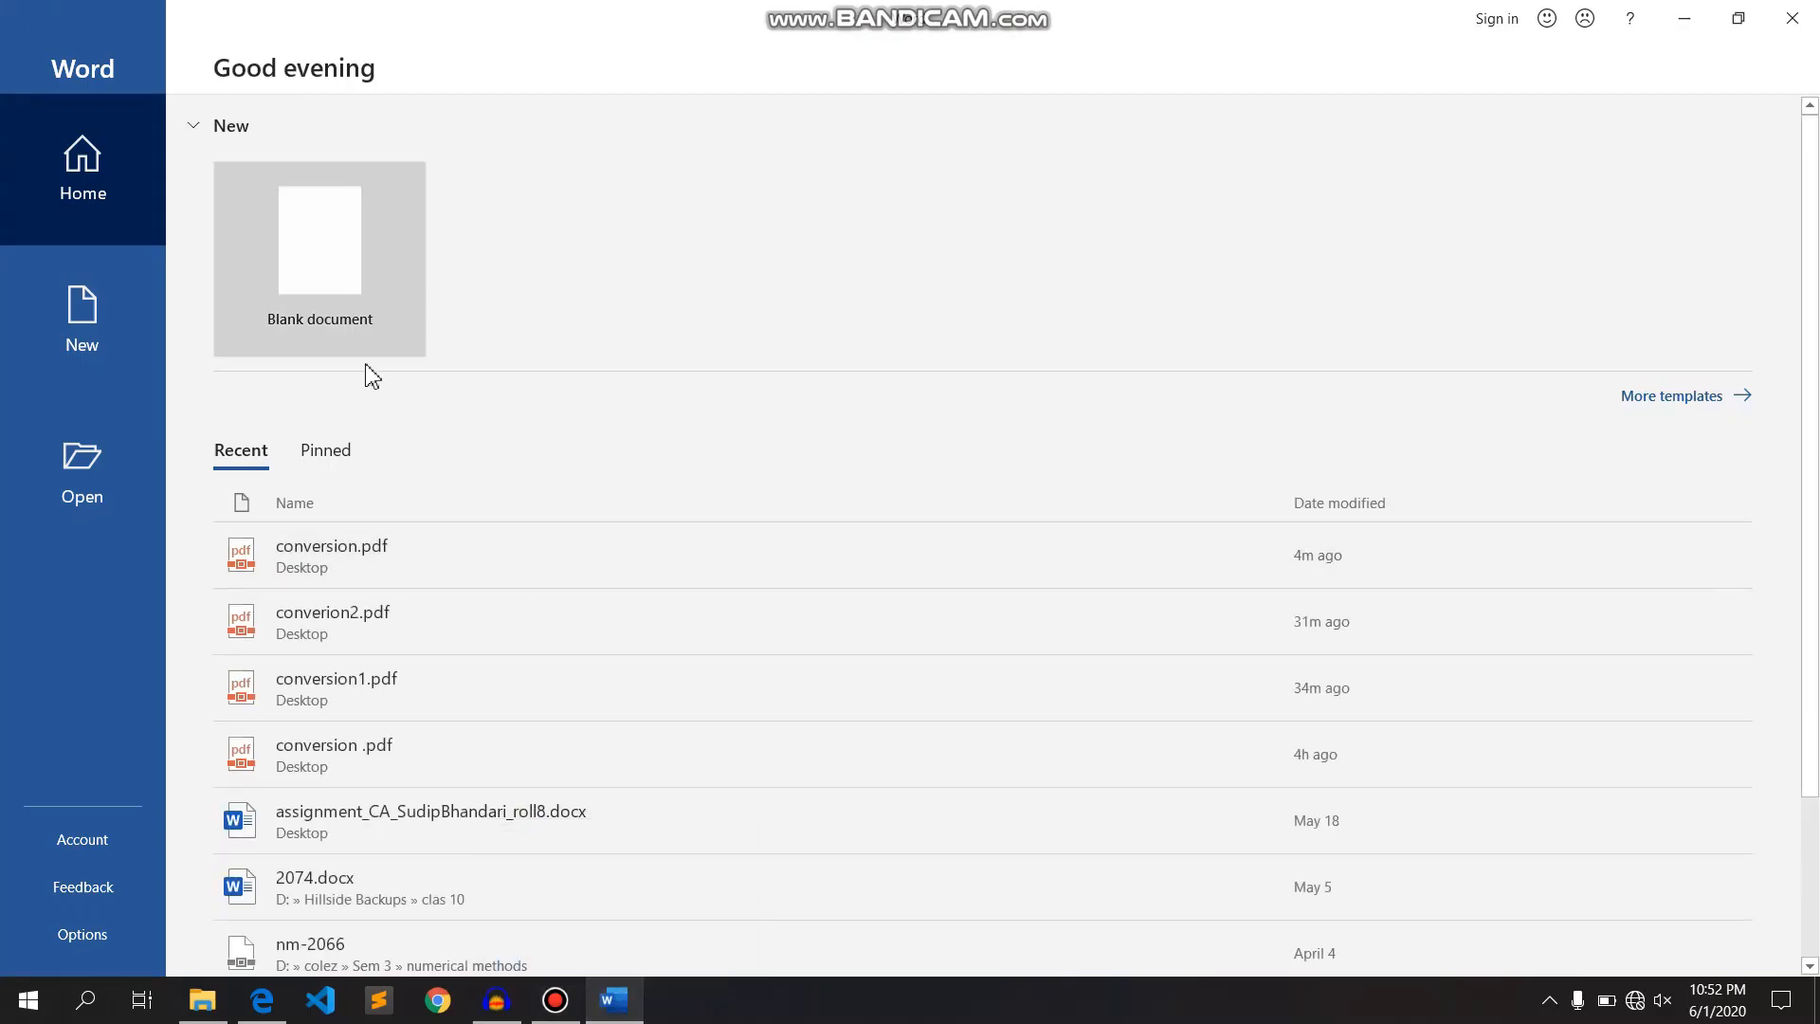
# - Create a blank document with the textbook-page photo inserted as a picture
pyautogui.click(318, 258)
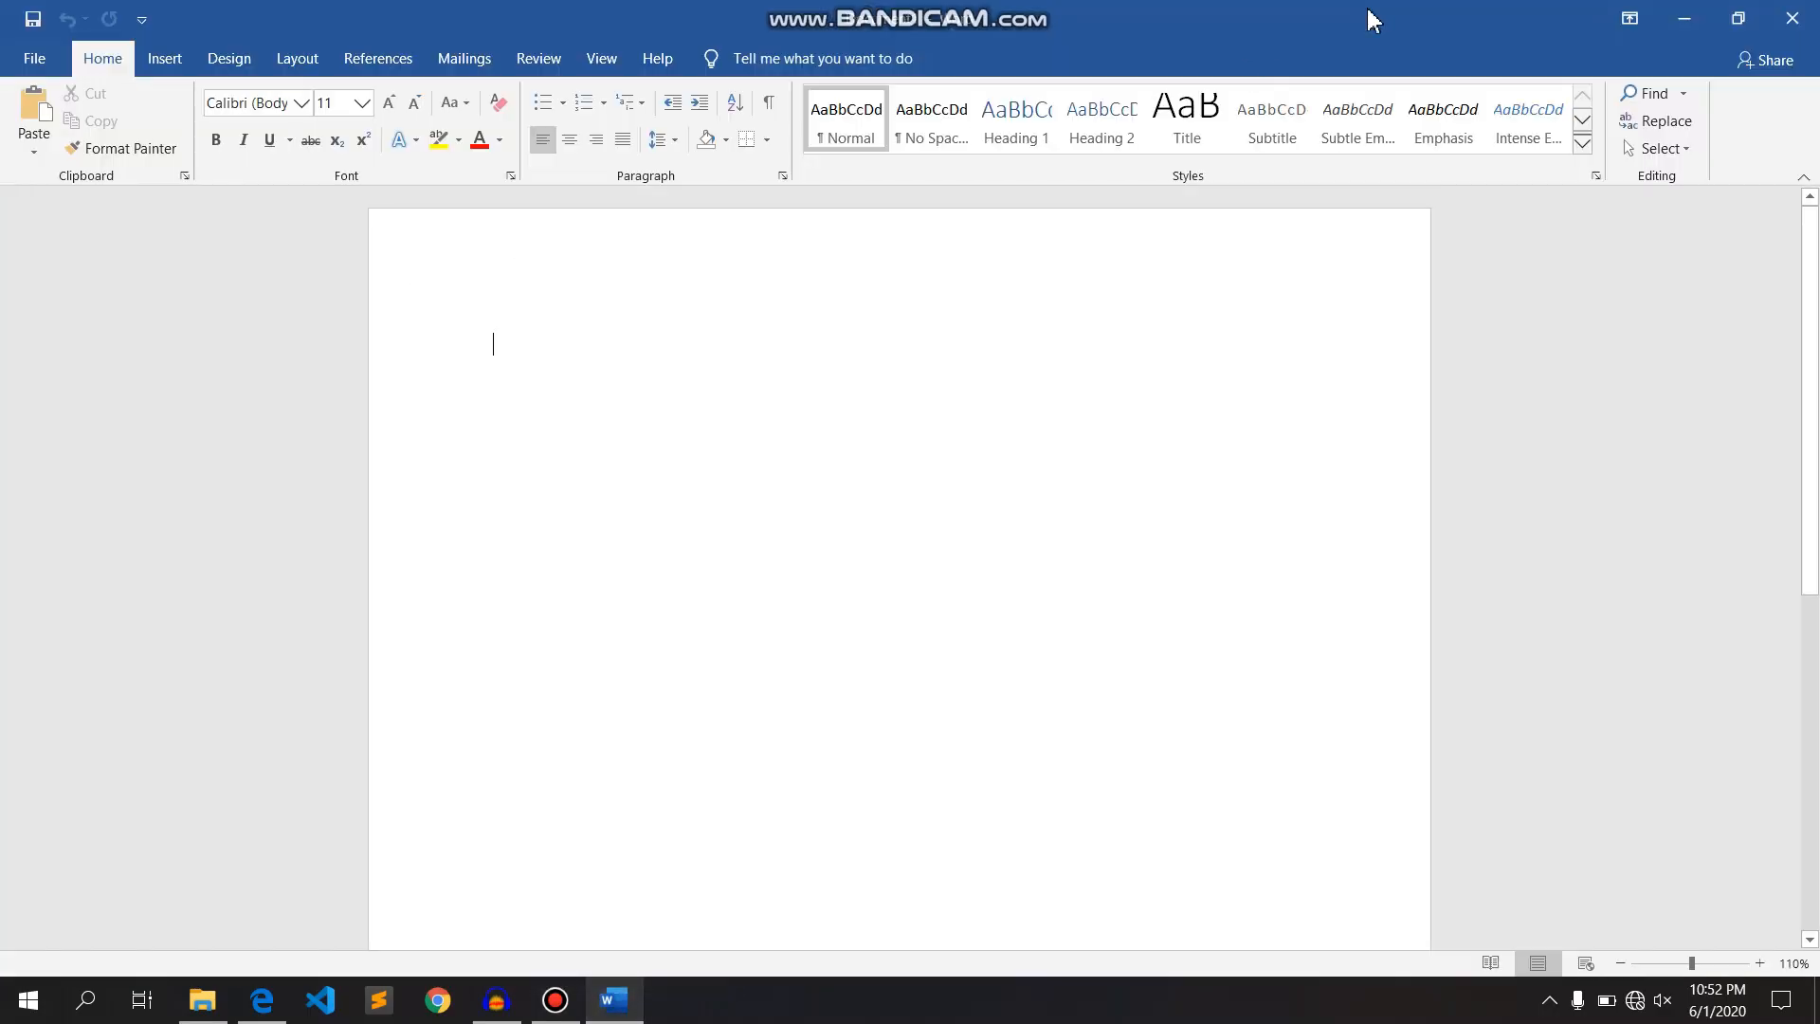
pyautogui.click(1738, 19)
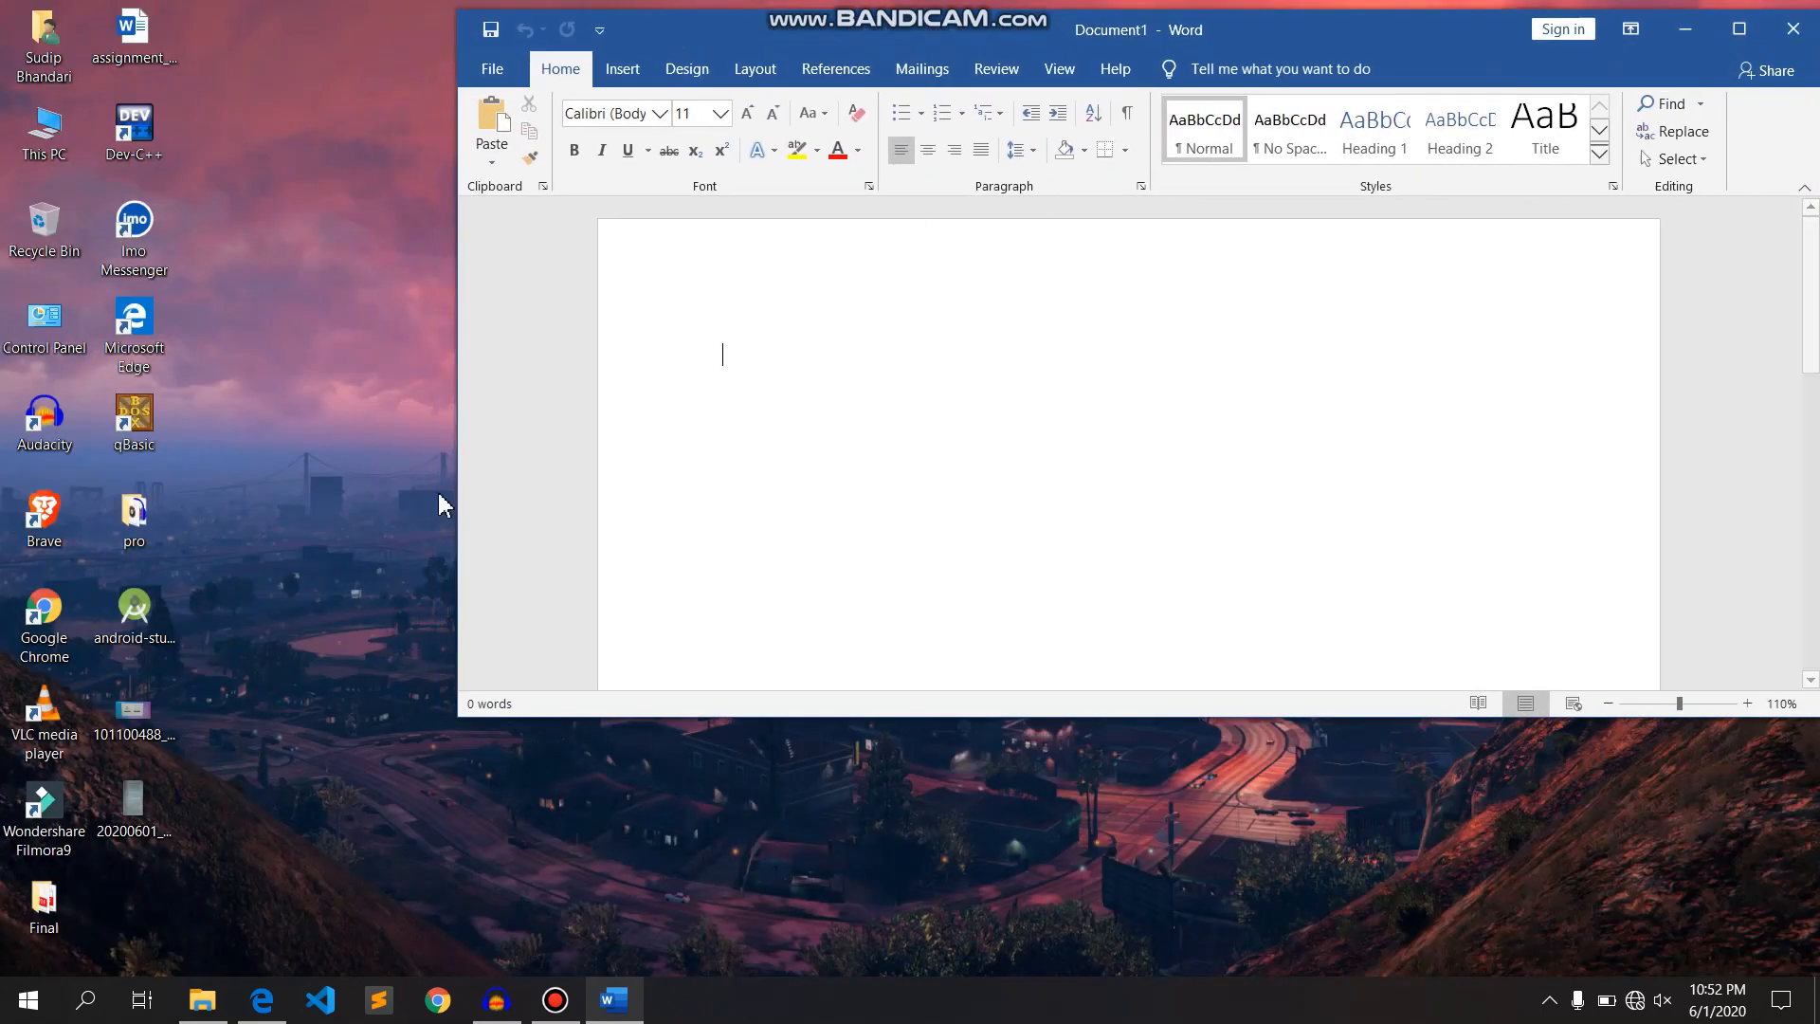
pyautogui.click(132, 819)
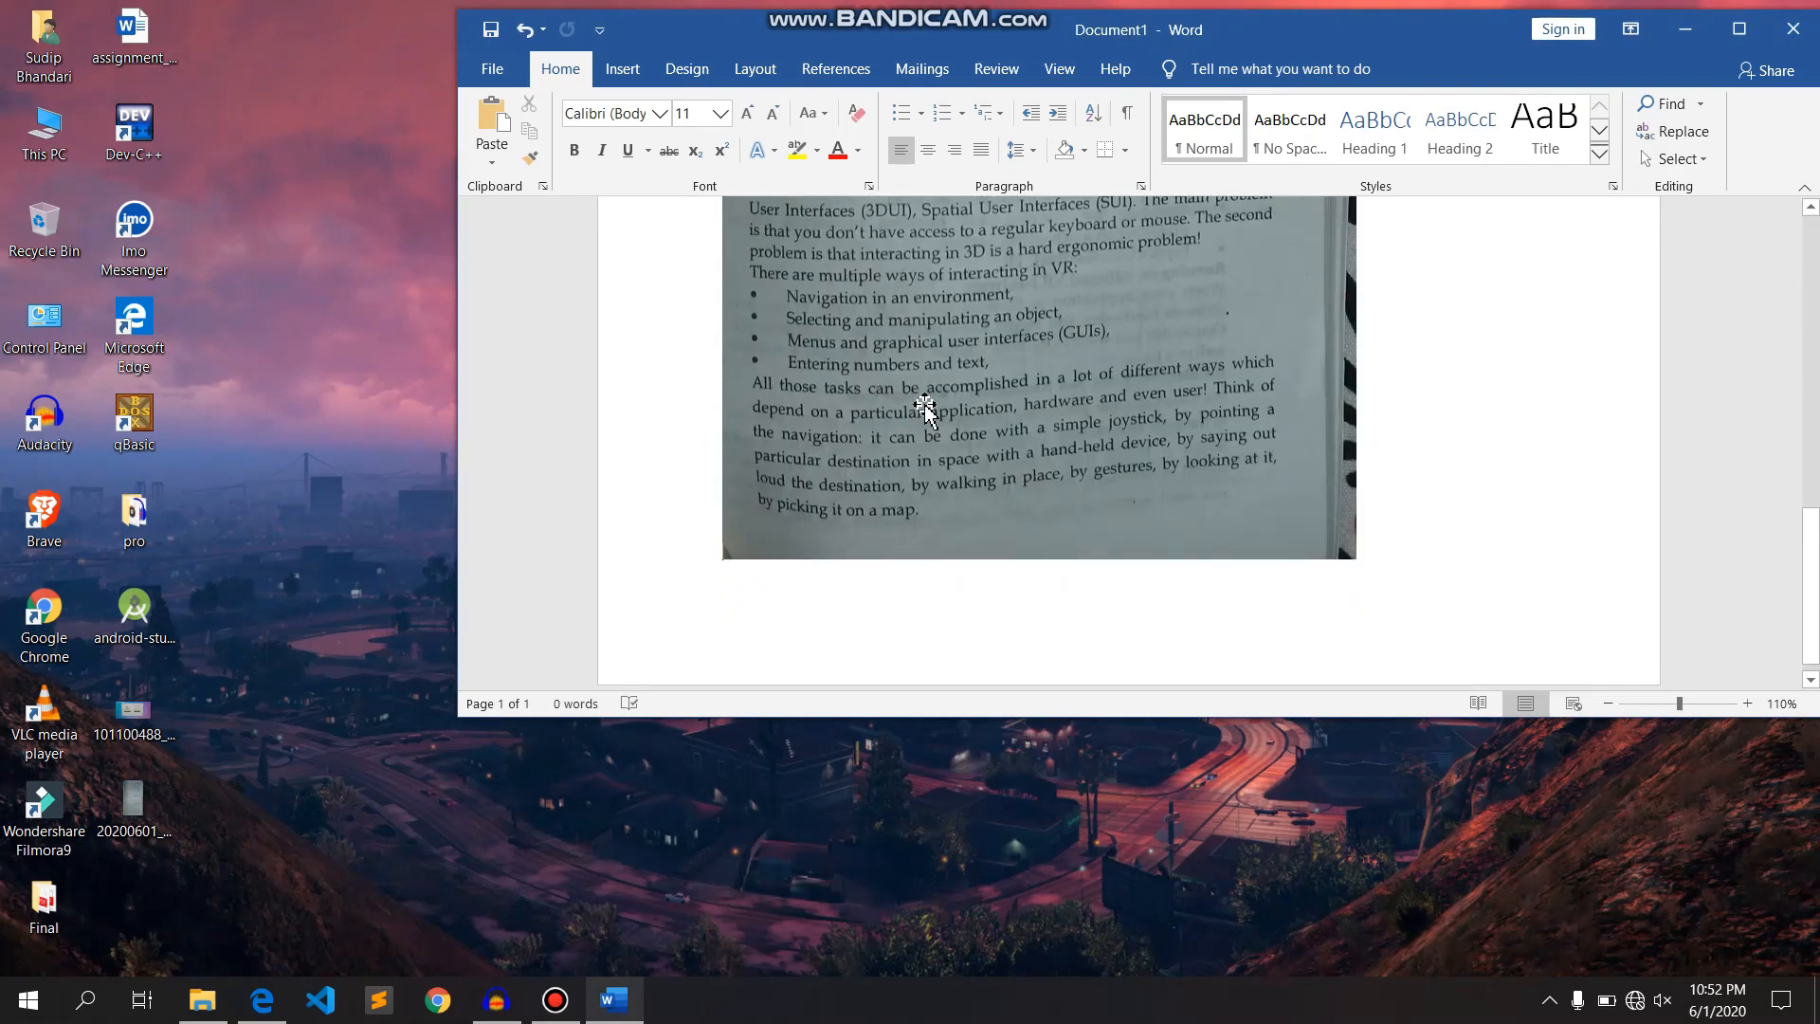
pyautogui.scroll(3)
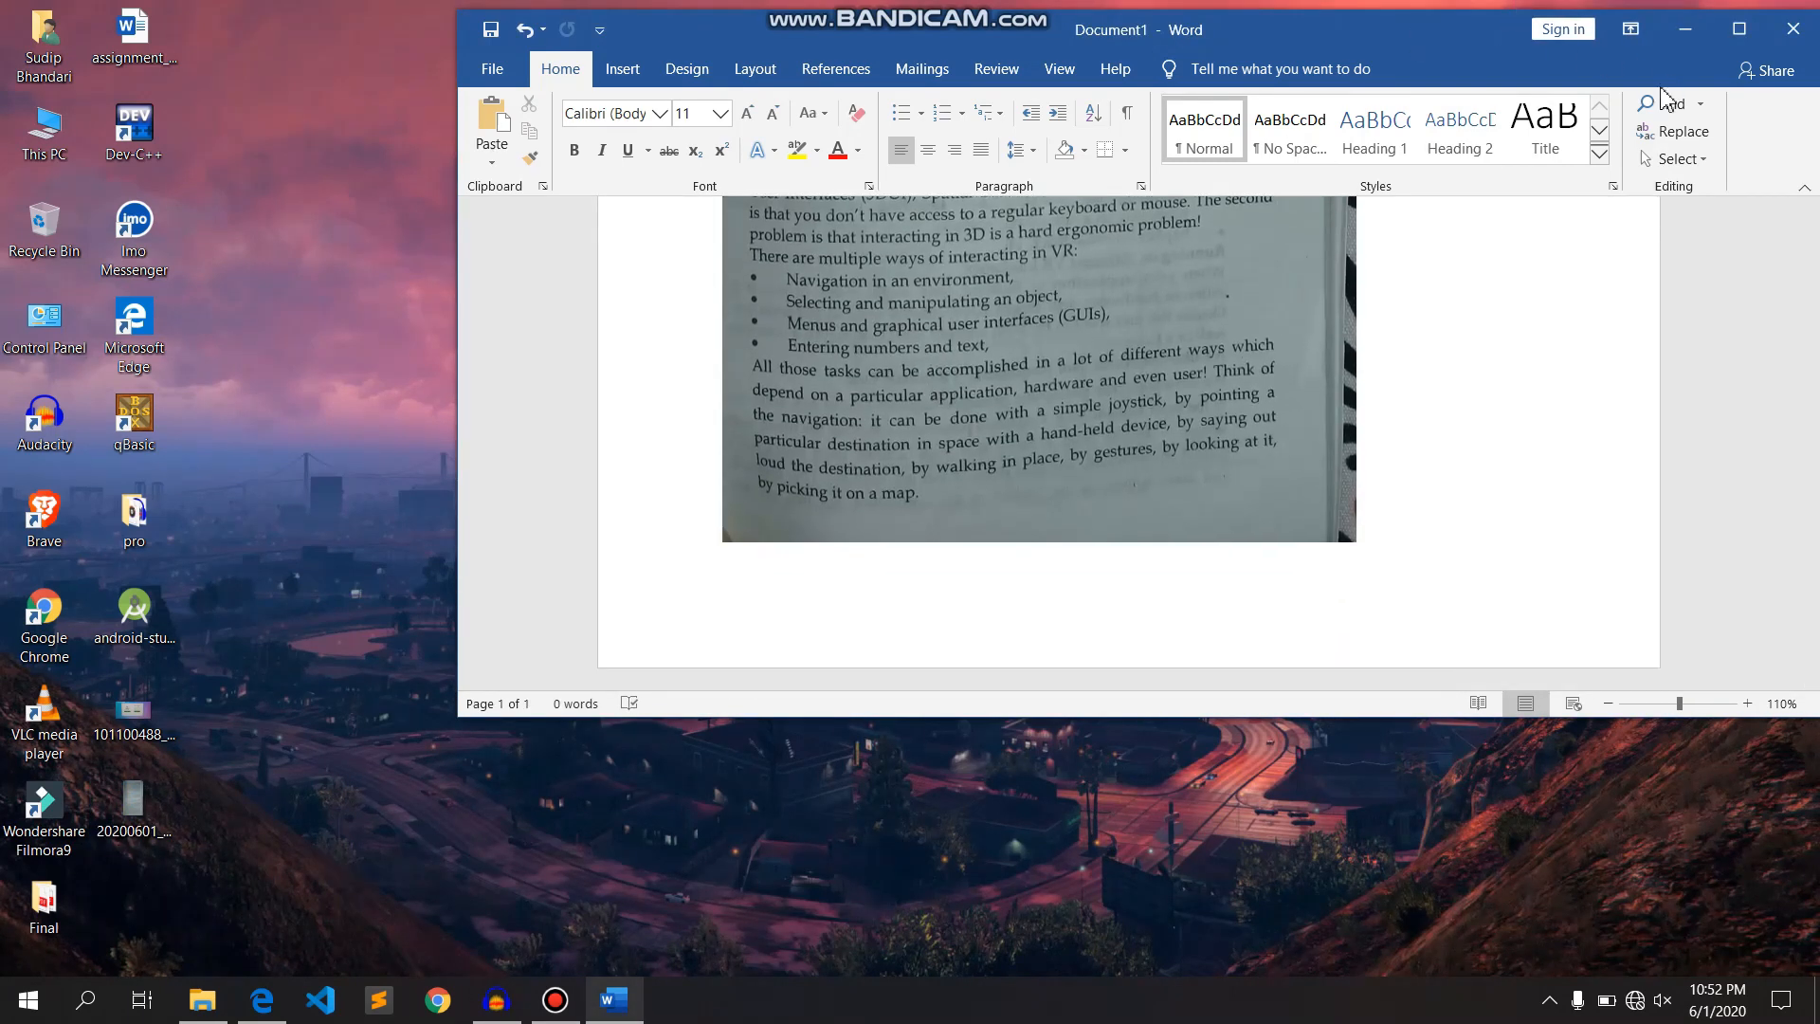
pyautogui.click(493, 69)
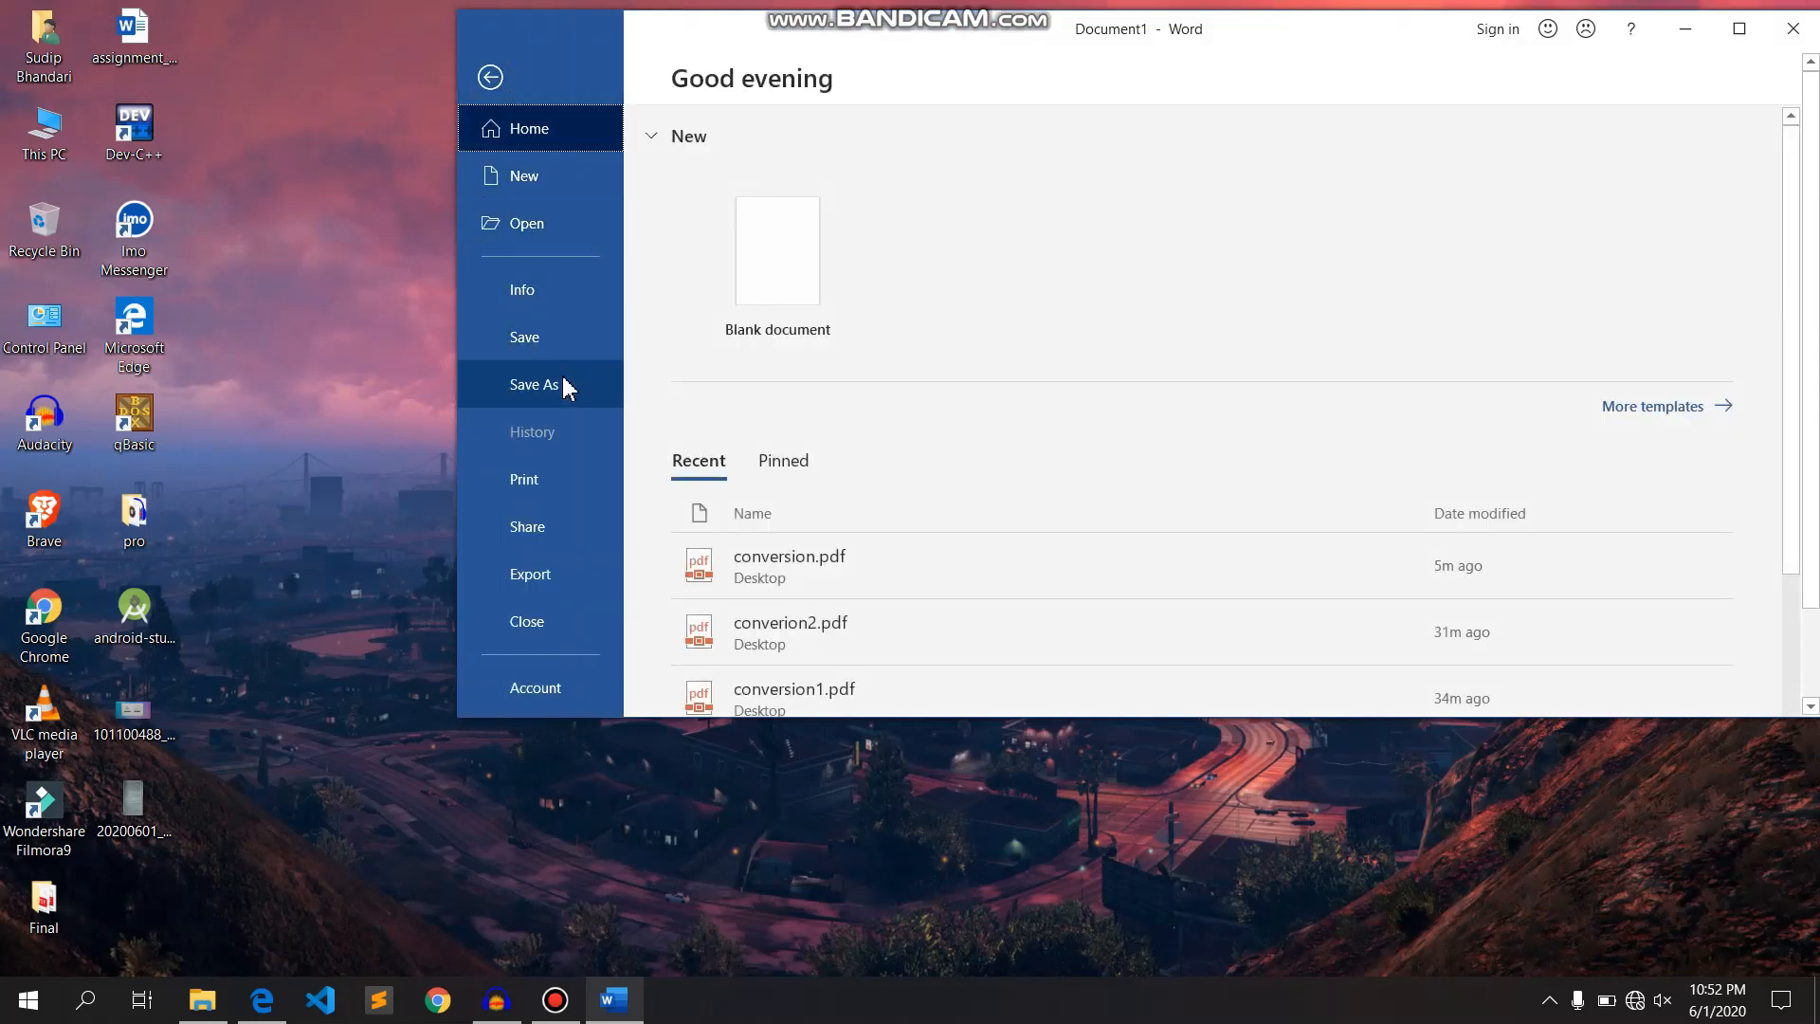
# - Choose the Desktop as the save location via Save As > Browse
pyautogui.click(535, 385)
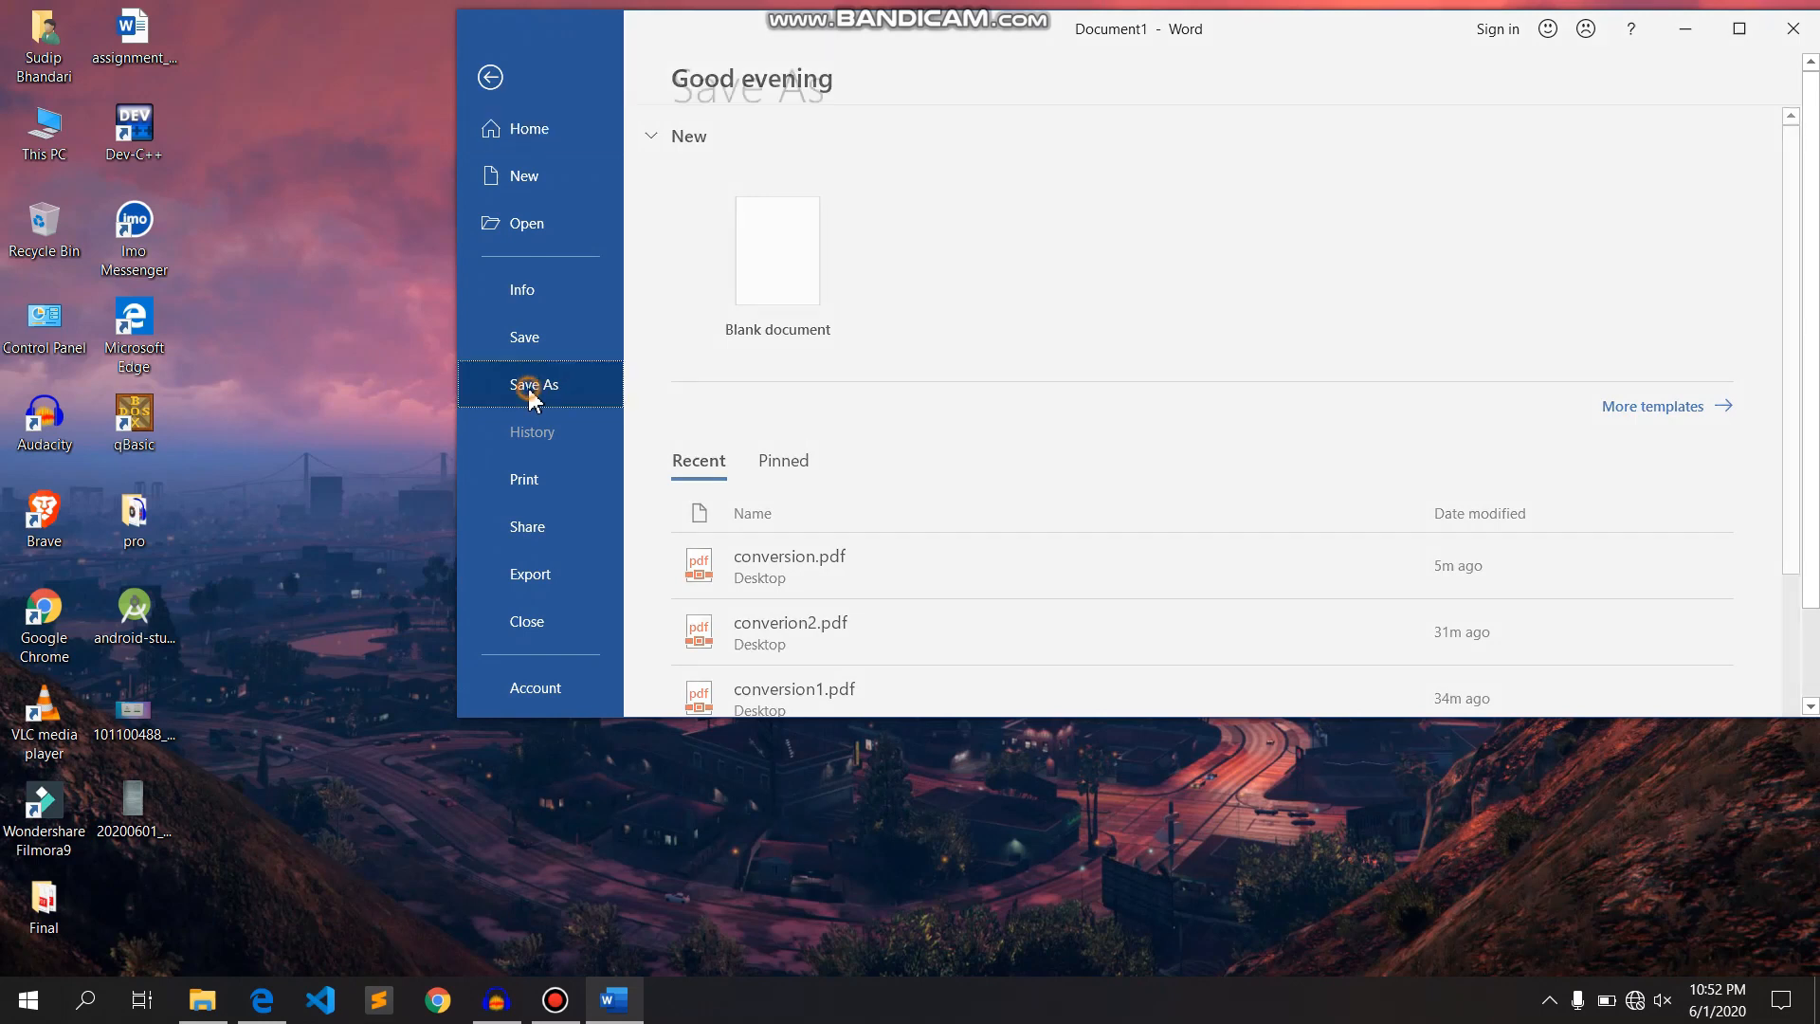
pyautogui.click(535, 385)
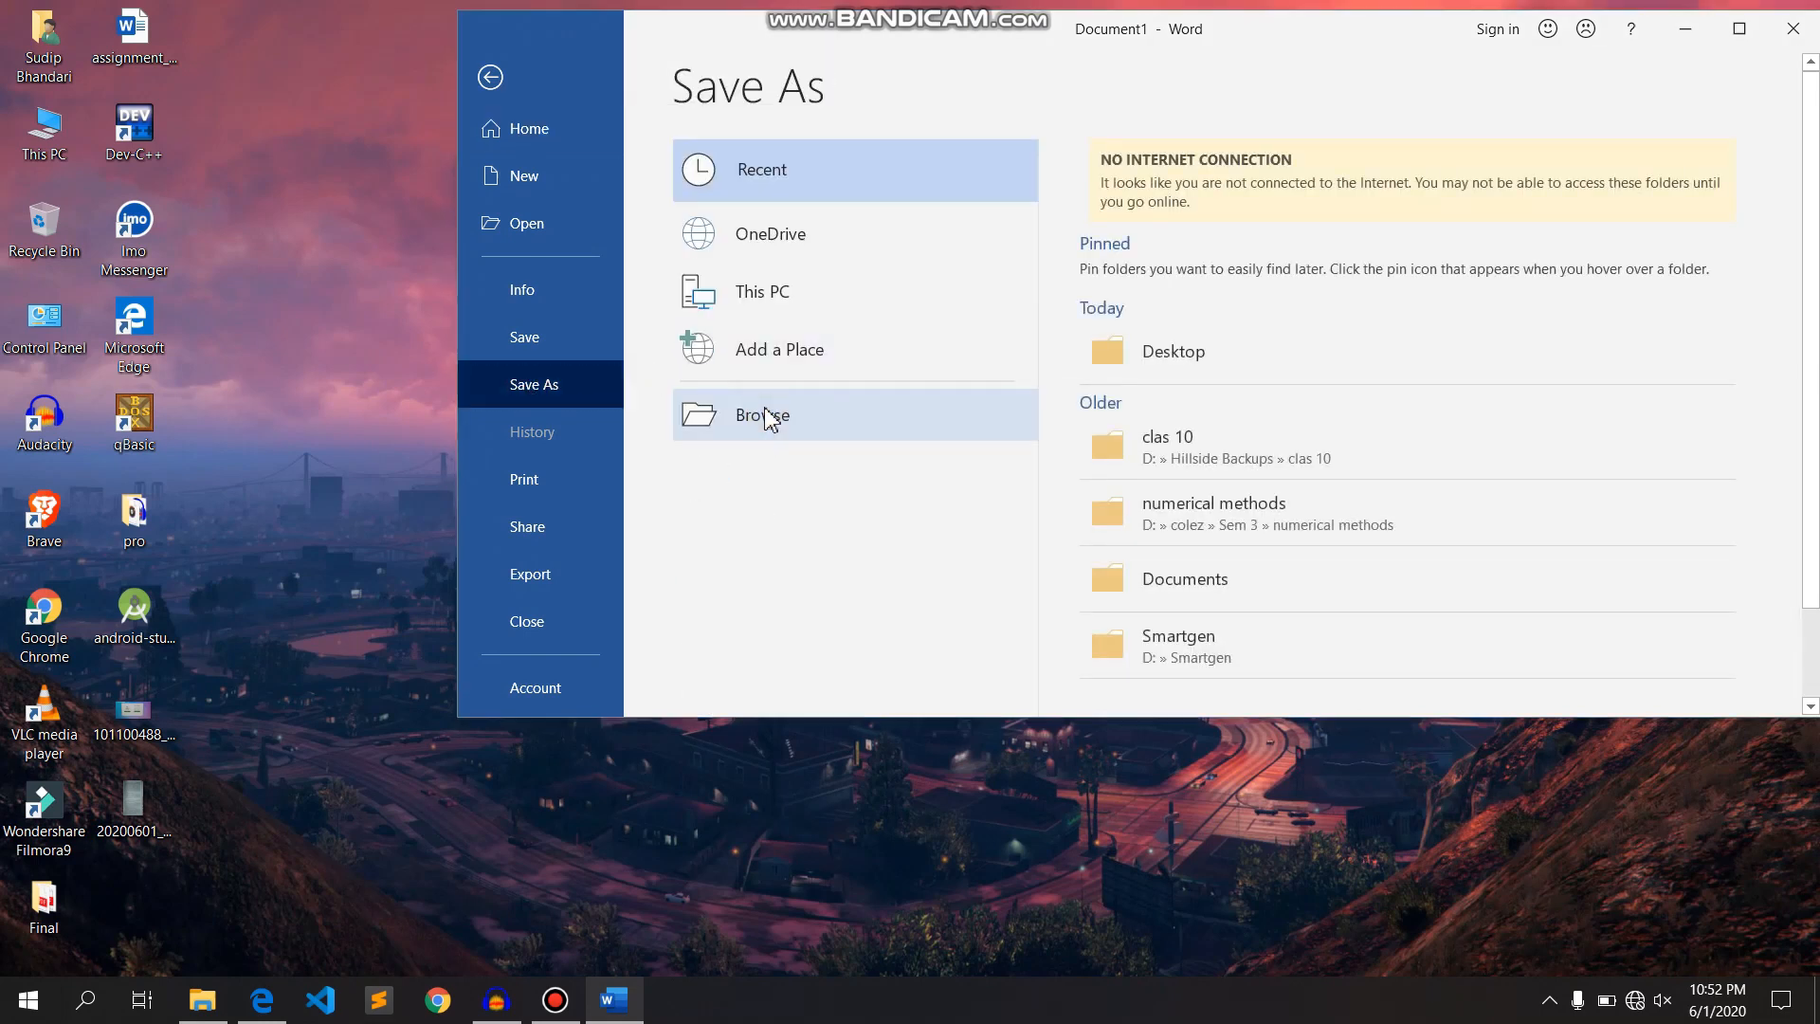
pyautogui.click(762, 415)
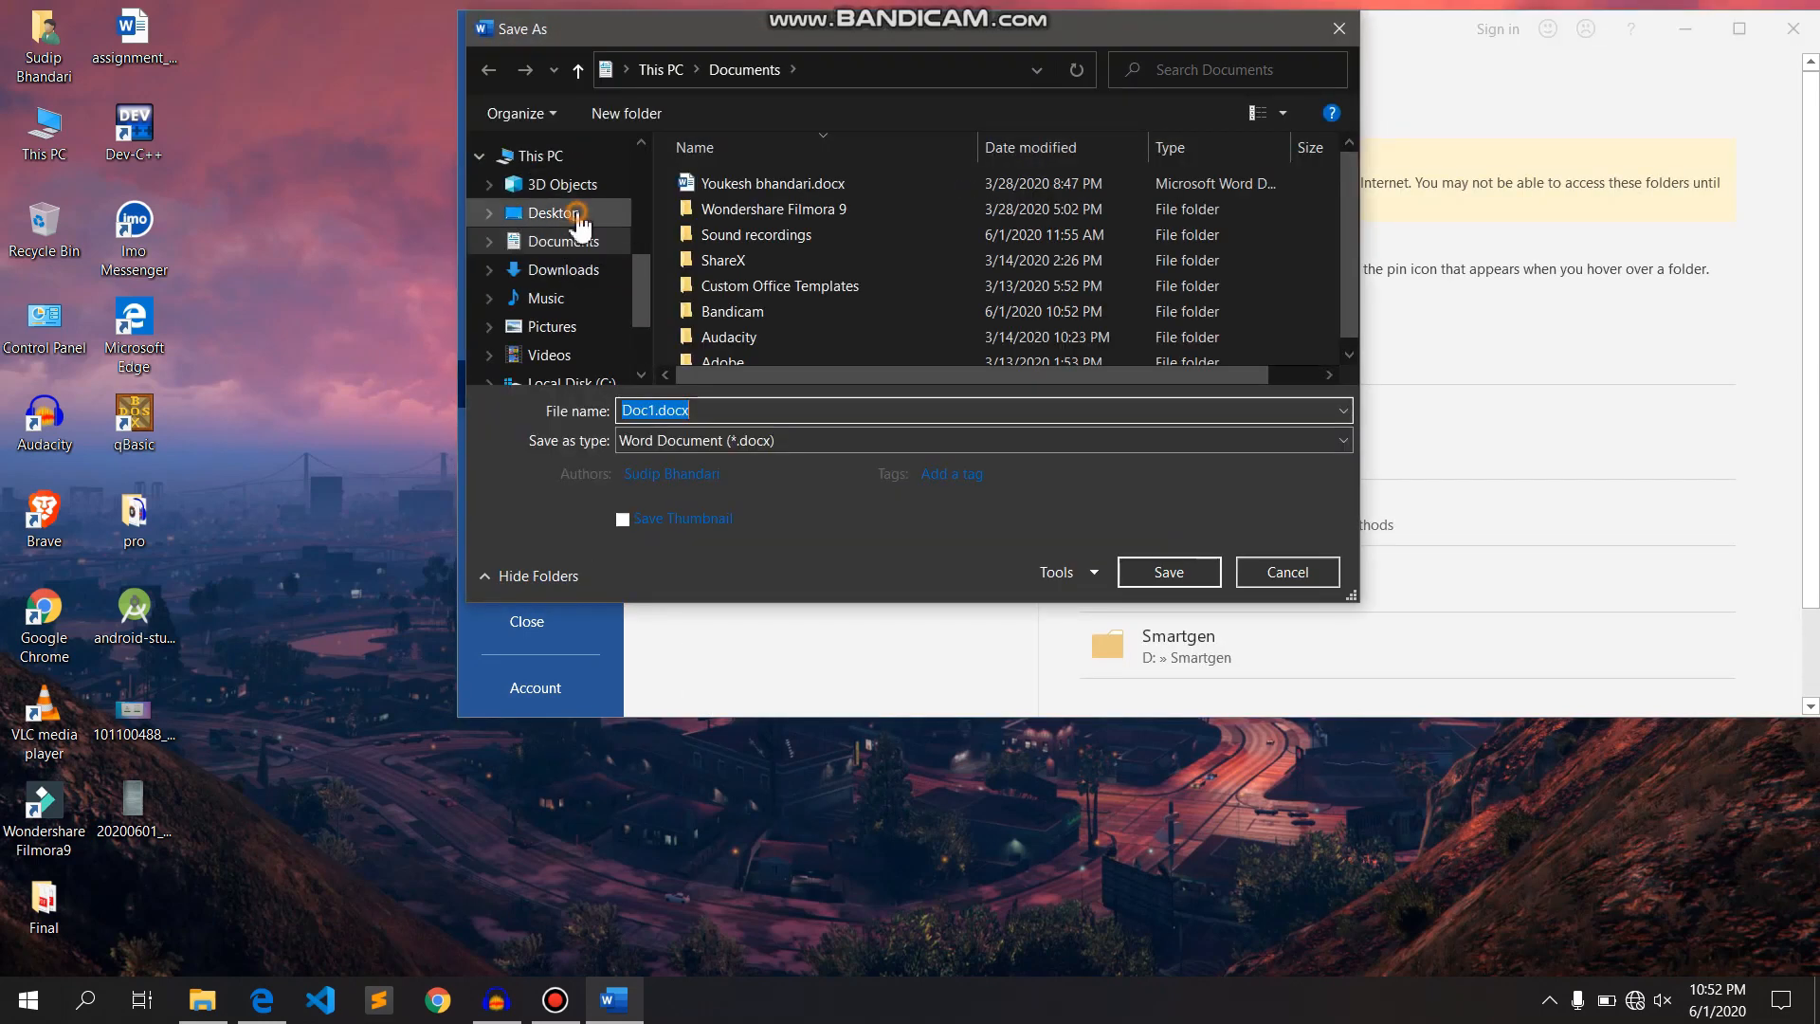
pyautogui.click(554, 213)
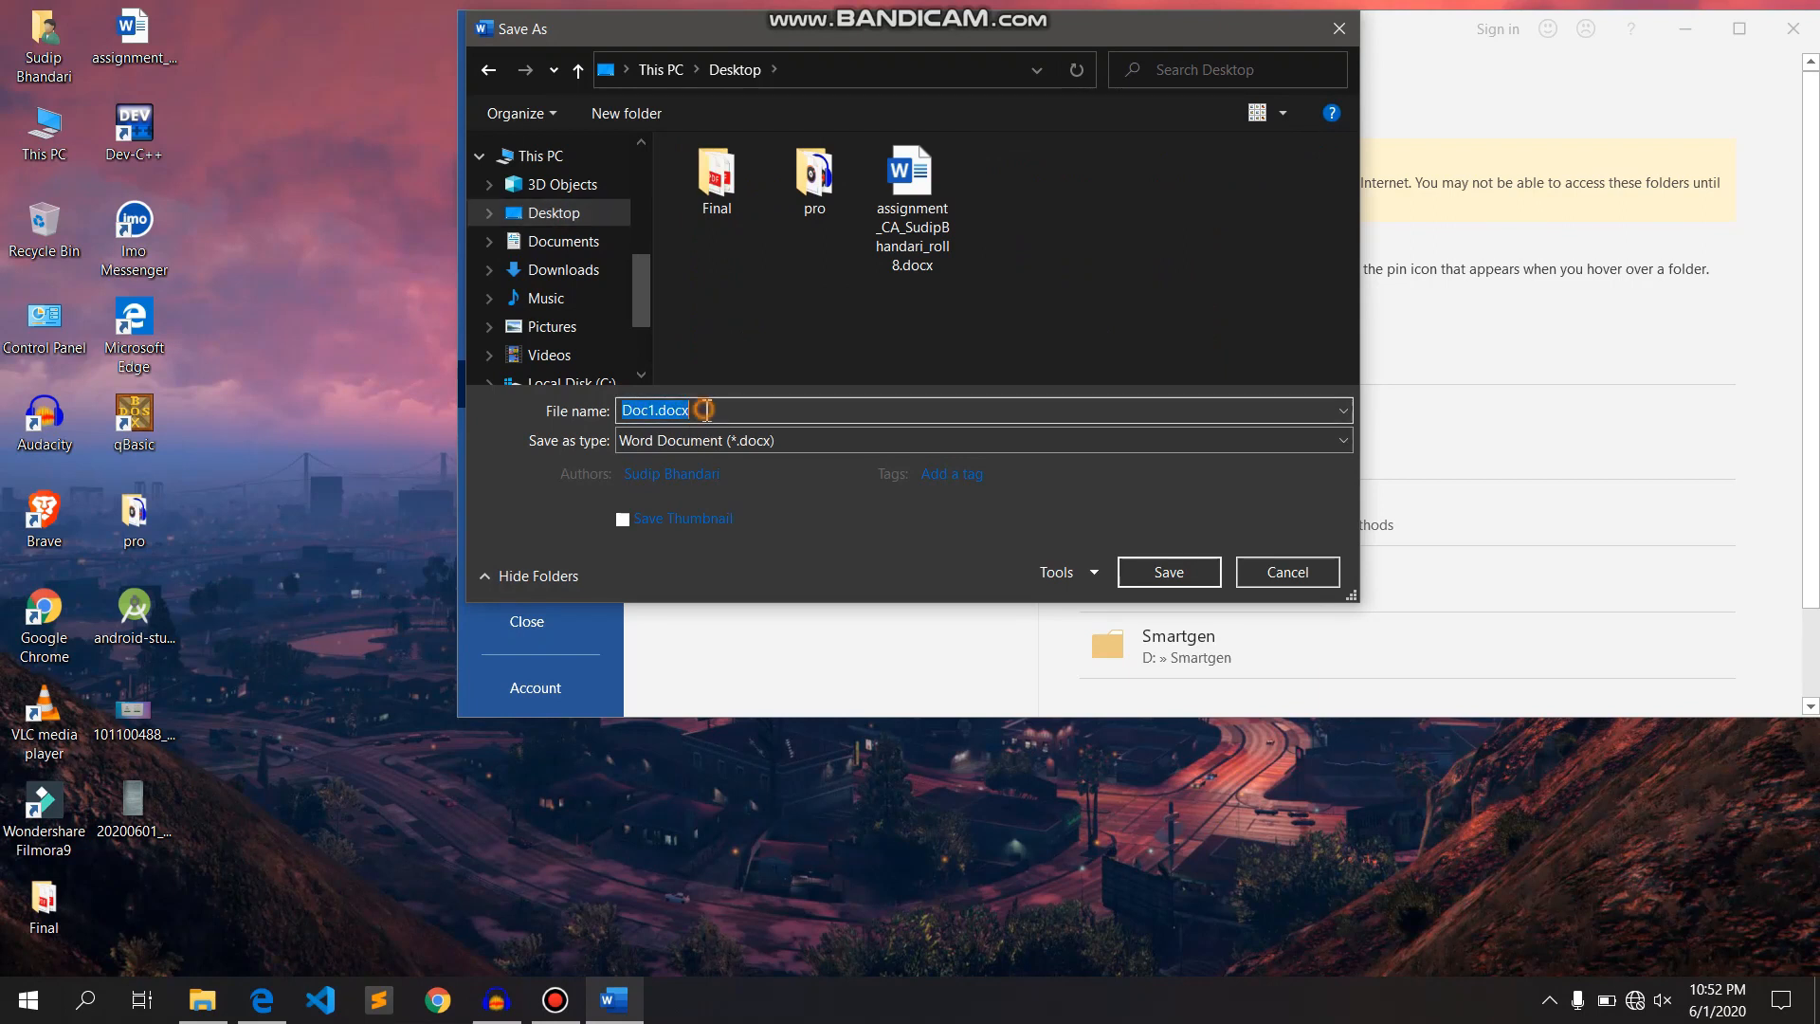
# - Name the file 'converted' and save it as a PDF (*.pdf)
pyautogui.write('con')
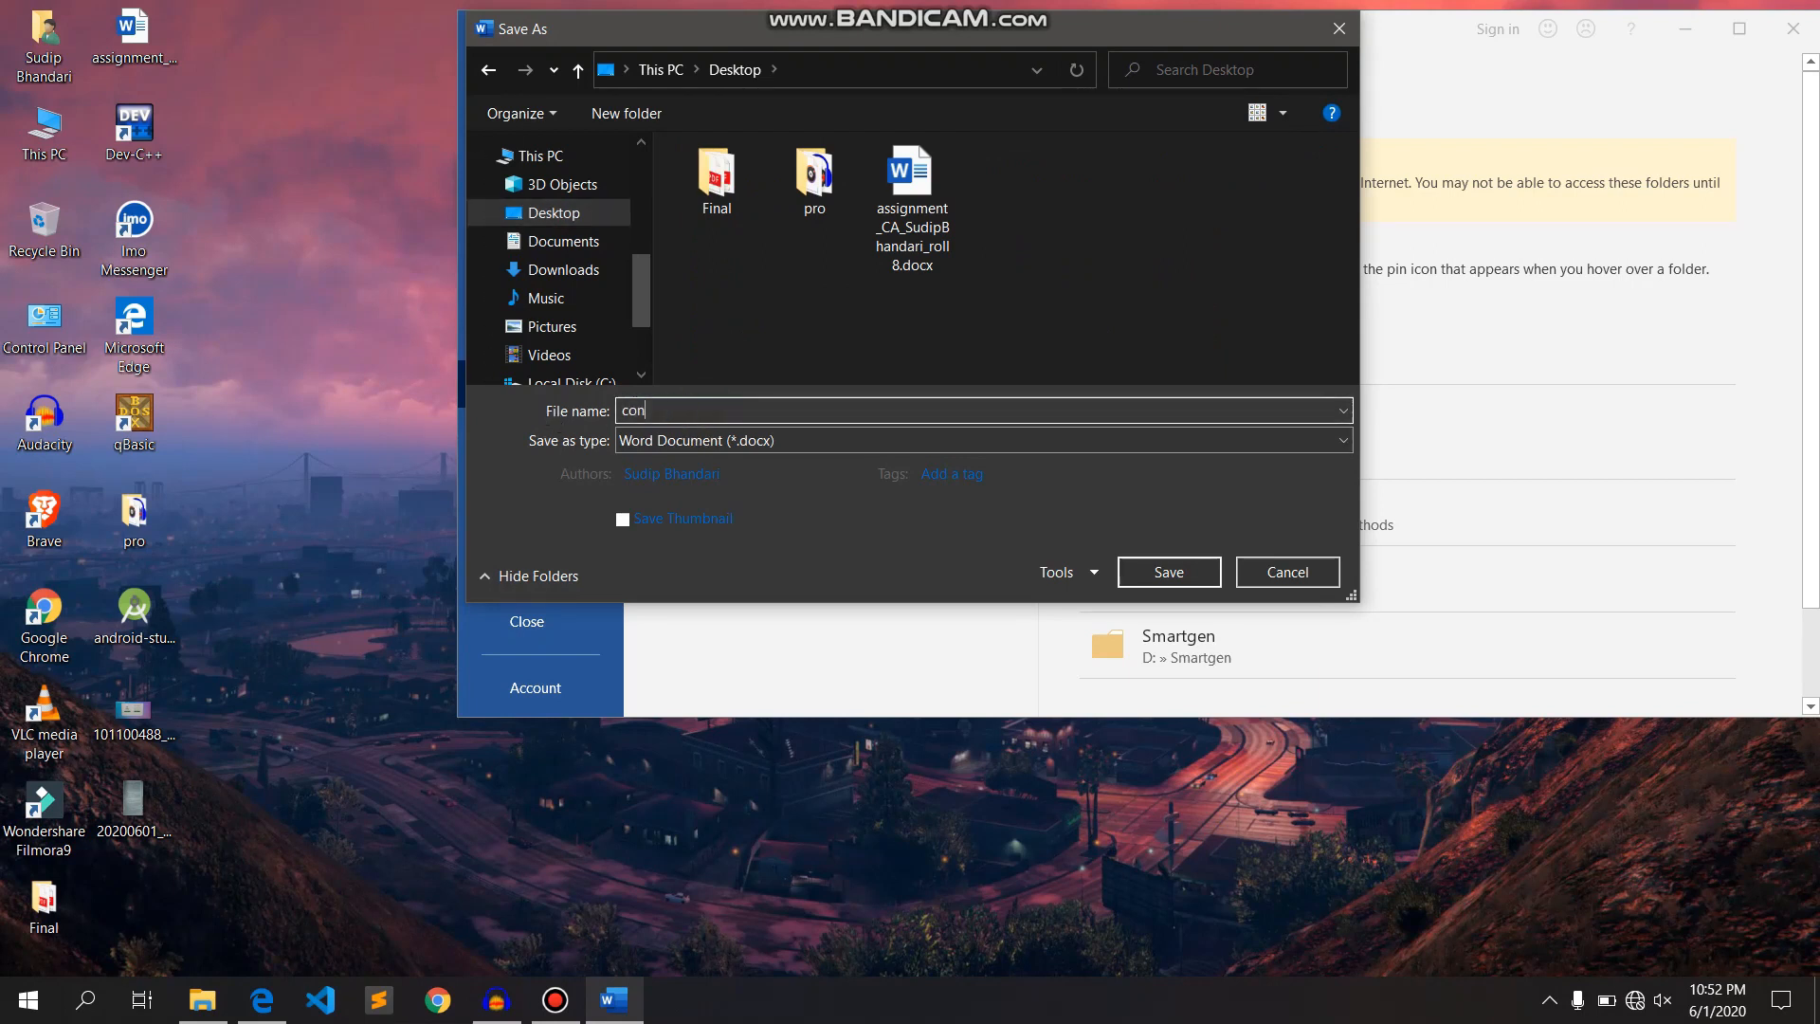
pyautogui.write('vert')
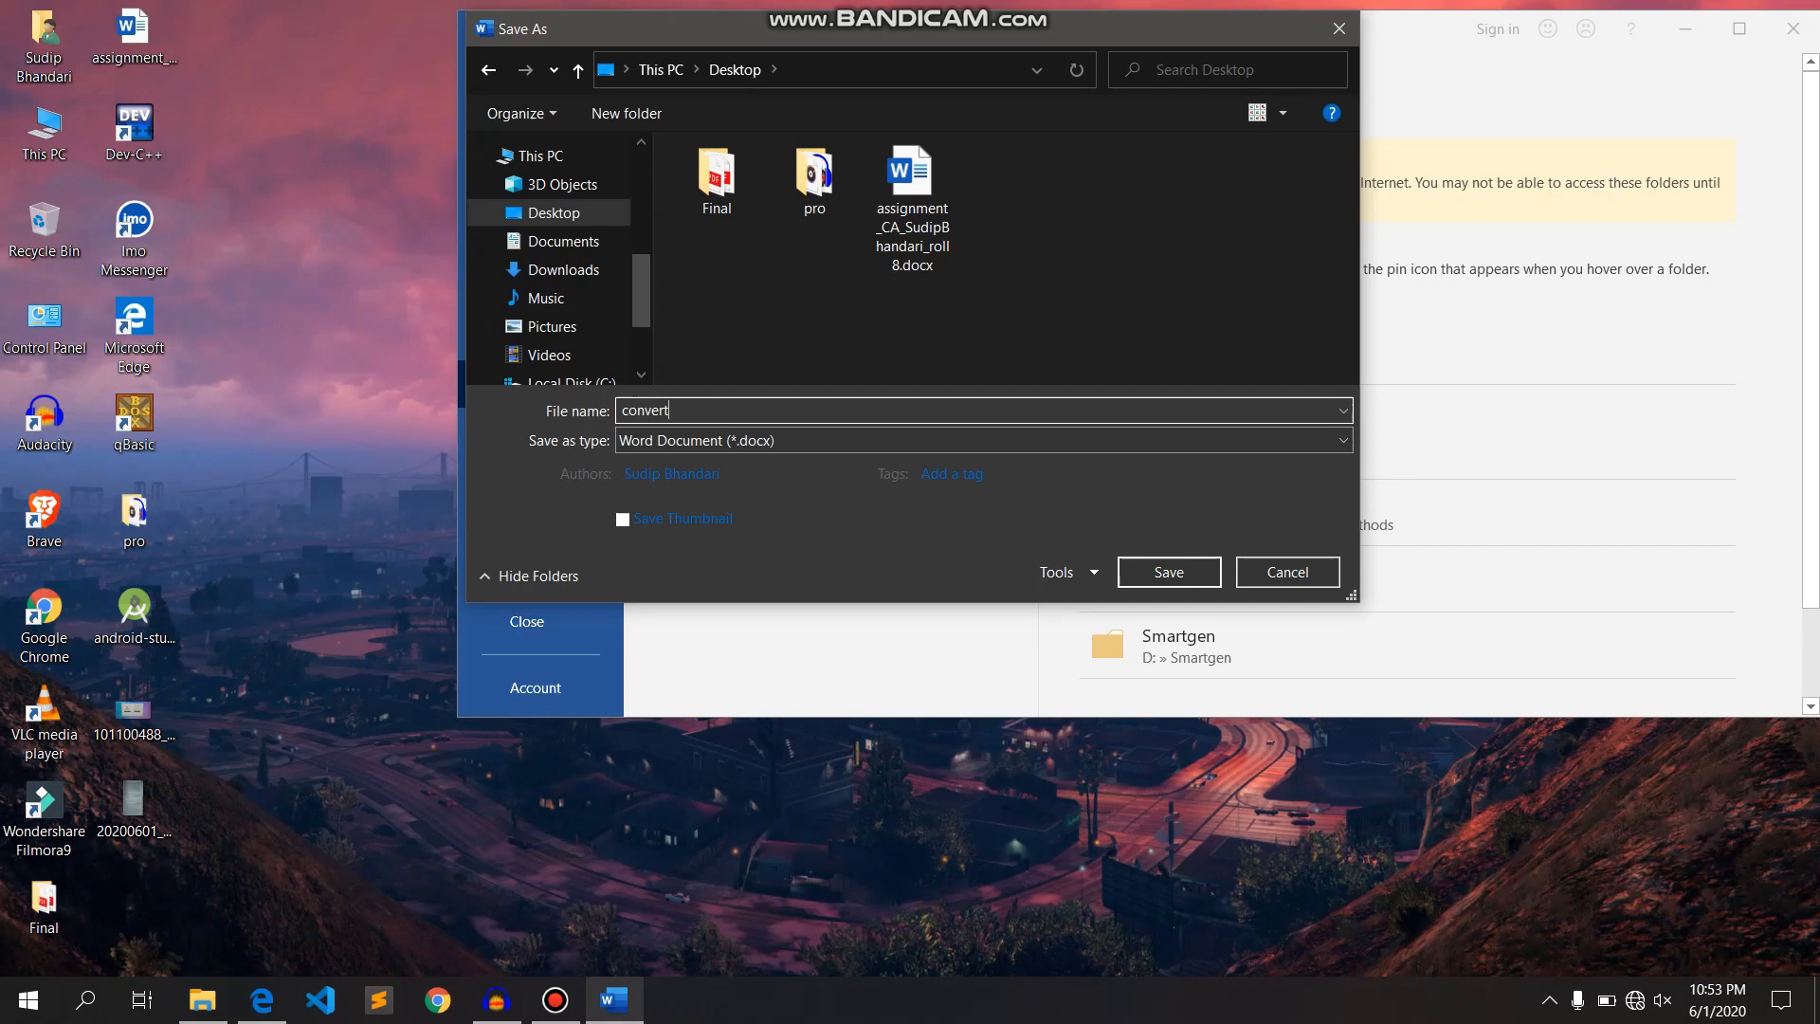
pyautogui.write('ed')
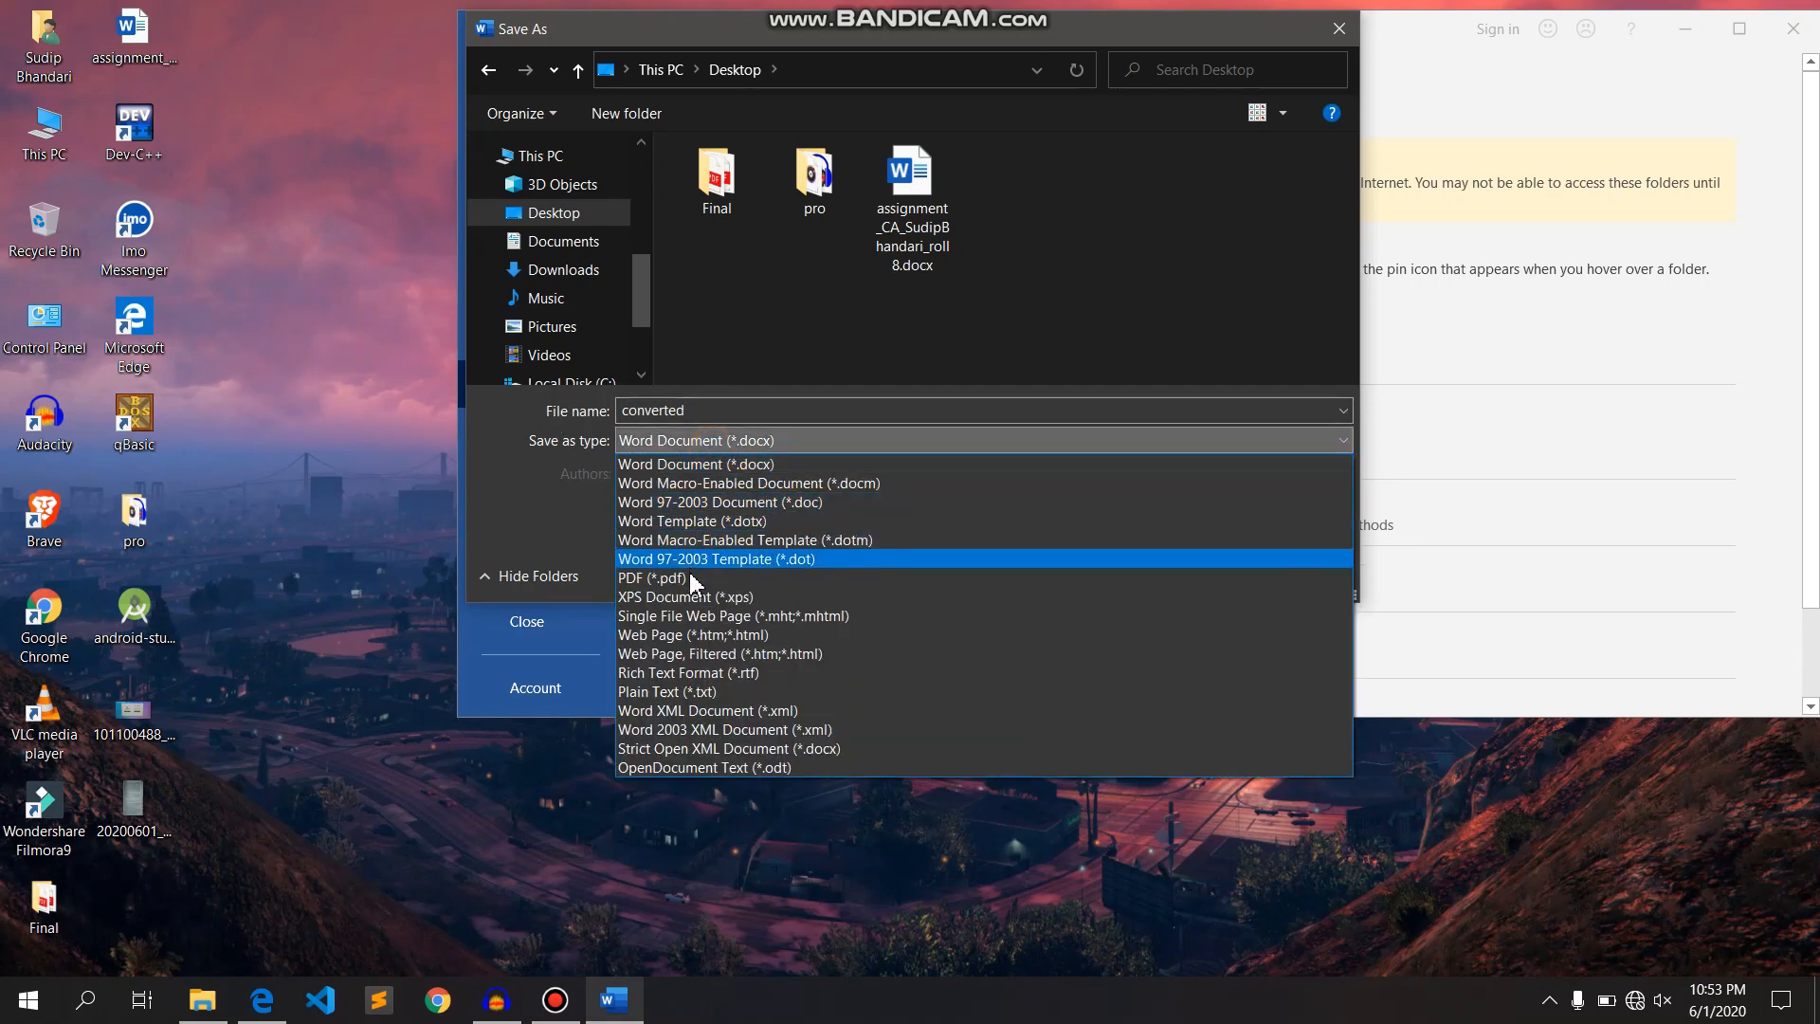
pyautogui.click(649, 577)
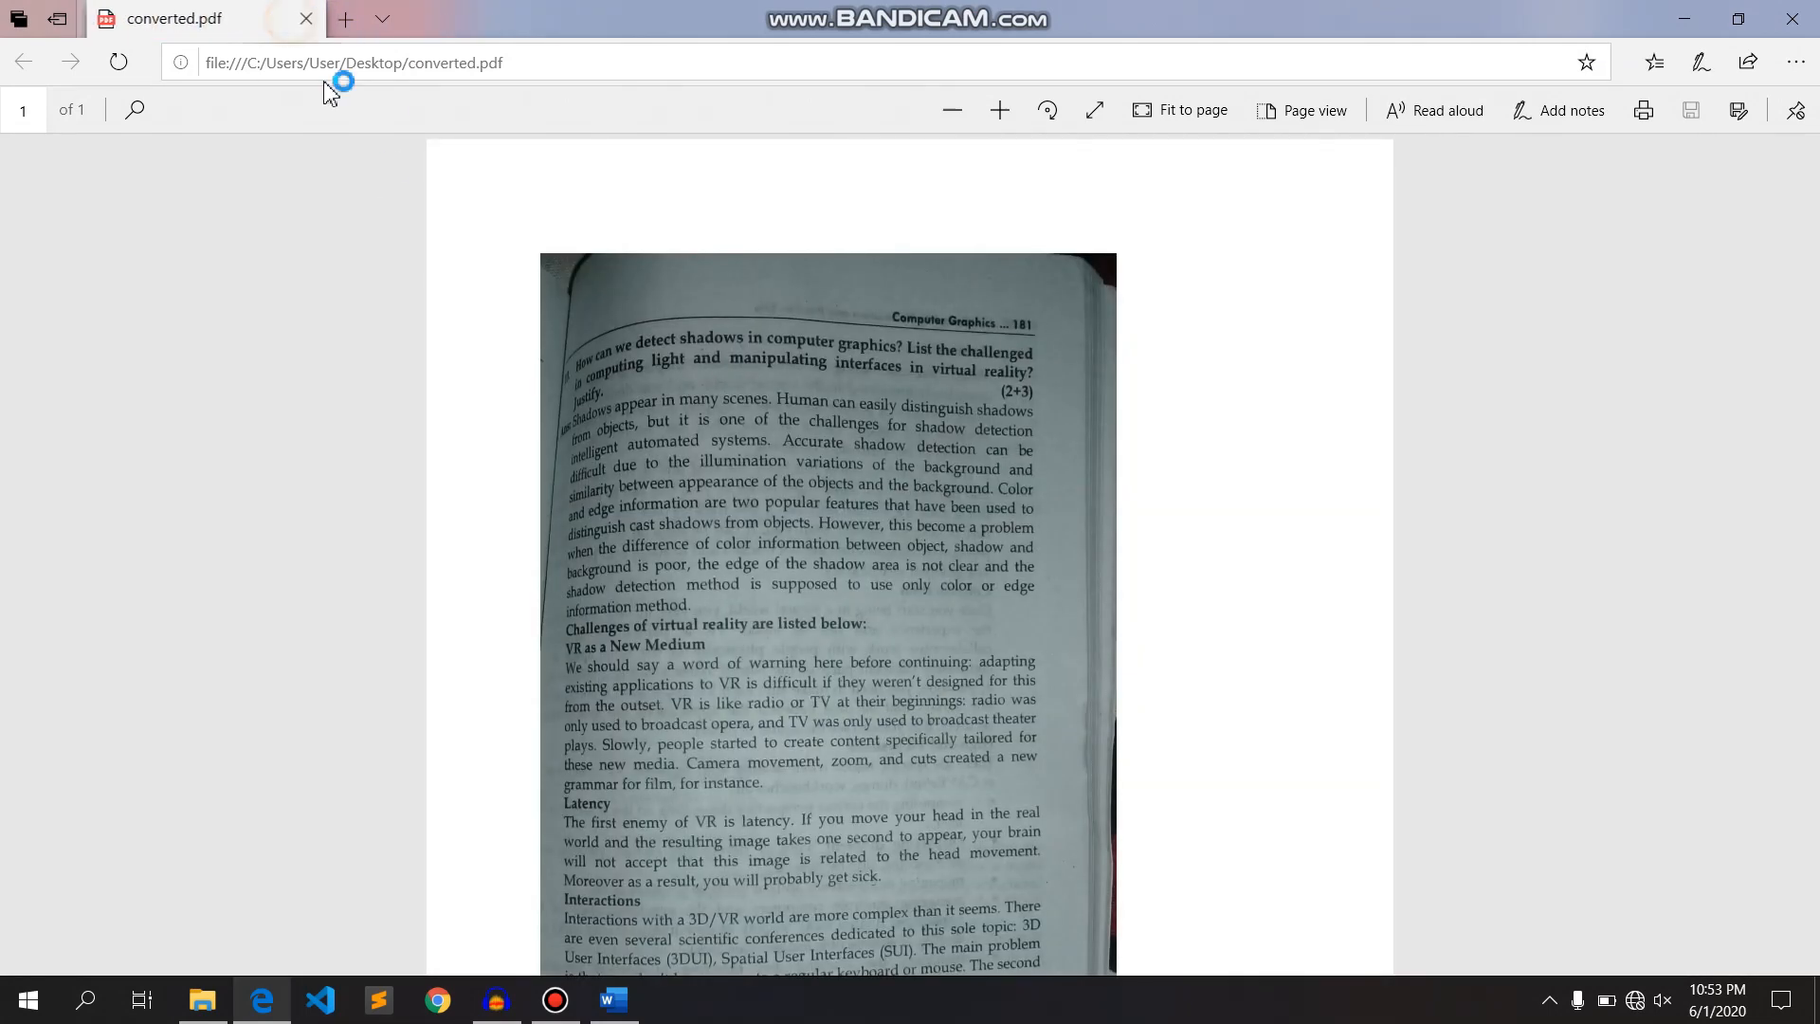
# - Review converted.pdf in Edge to confirm the textbook page, then close the viewer
pyautogui.scroll(-3)
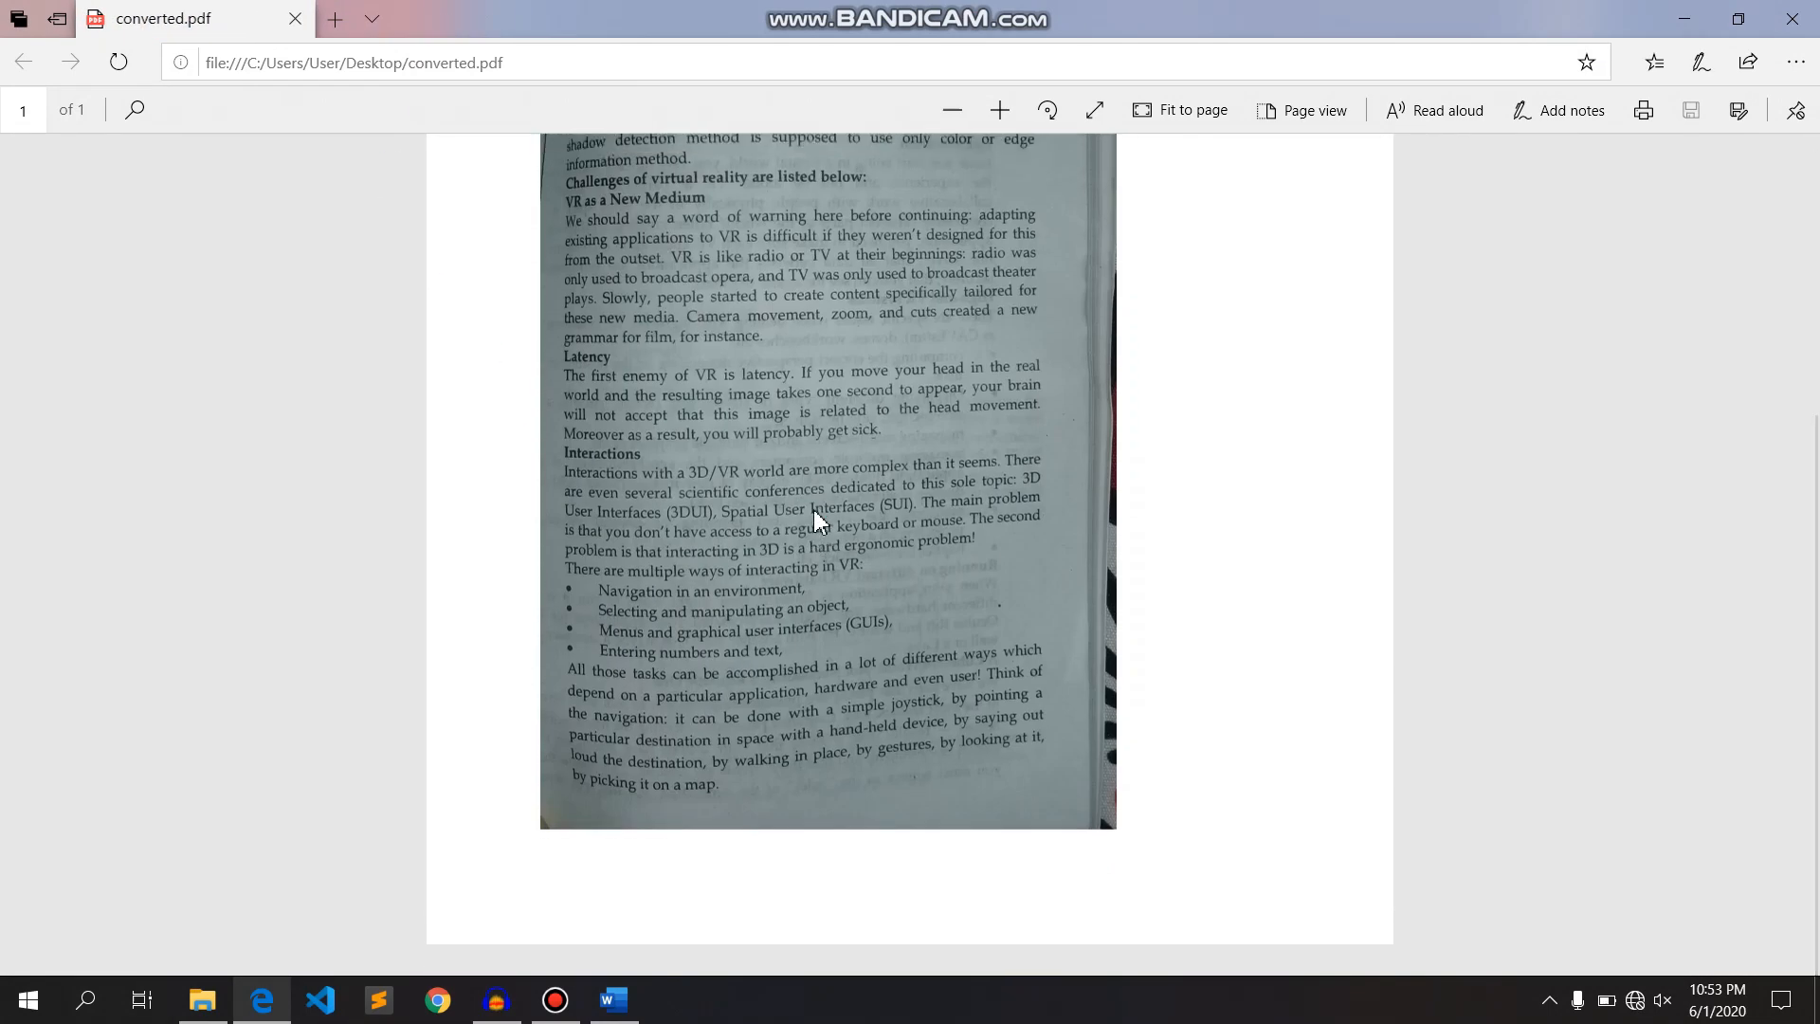
pyautogui.scroll(3)
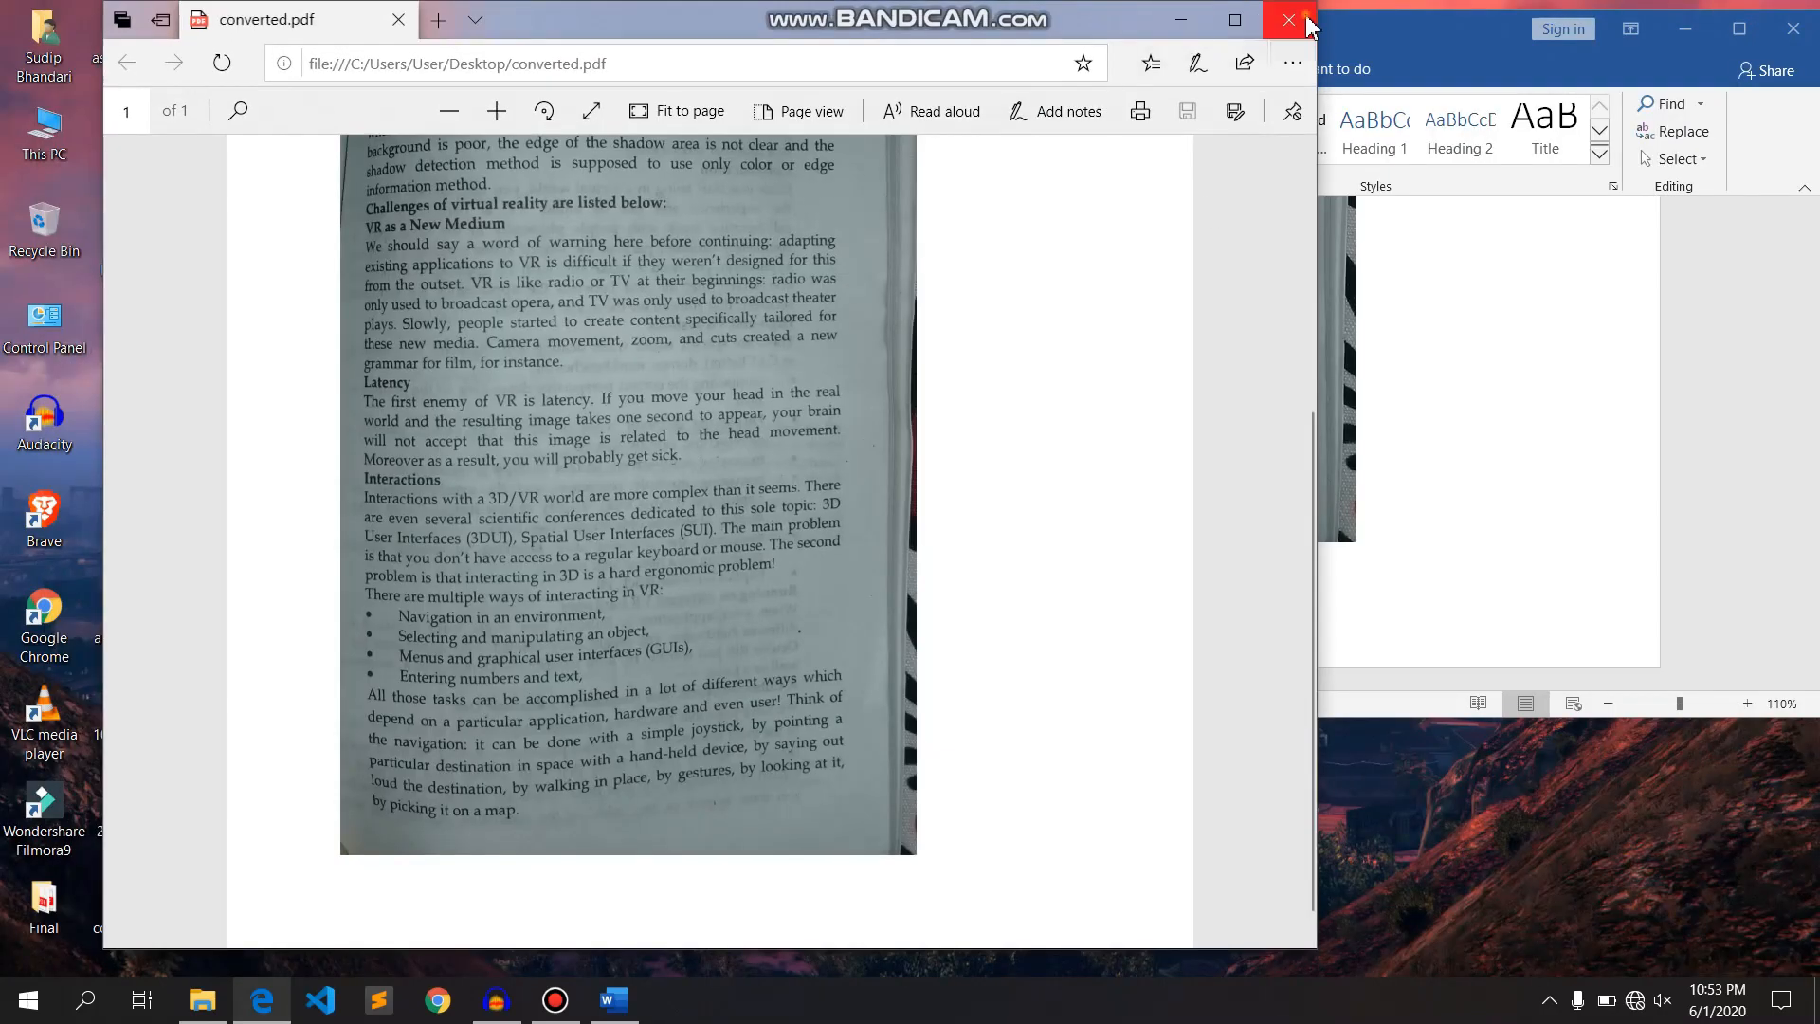
pyautogui.click(1285, 21)
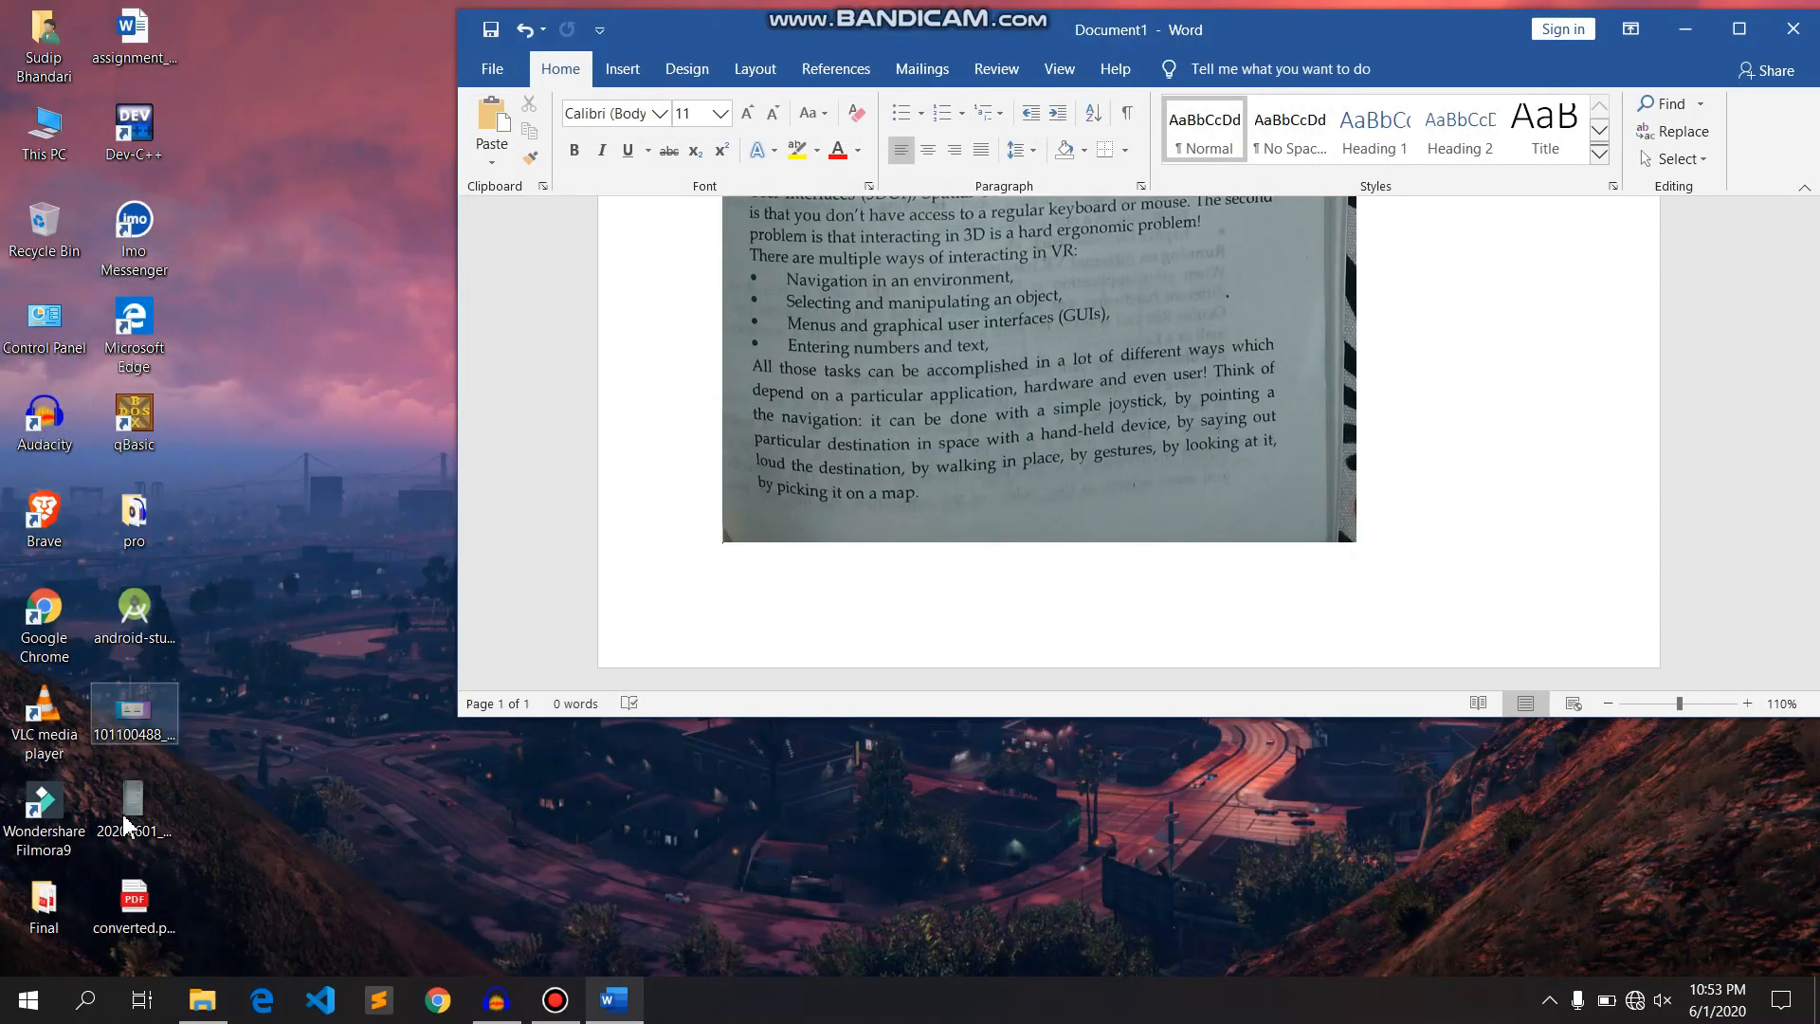
# - Select converted.pdf from the Desktop in Word's Open dialog
pyautogui.click(491, 68)
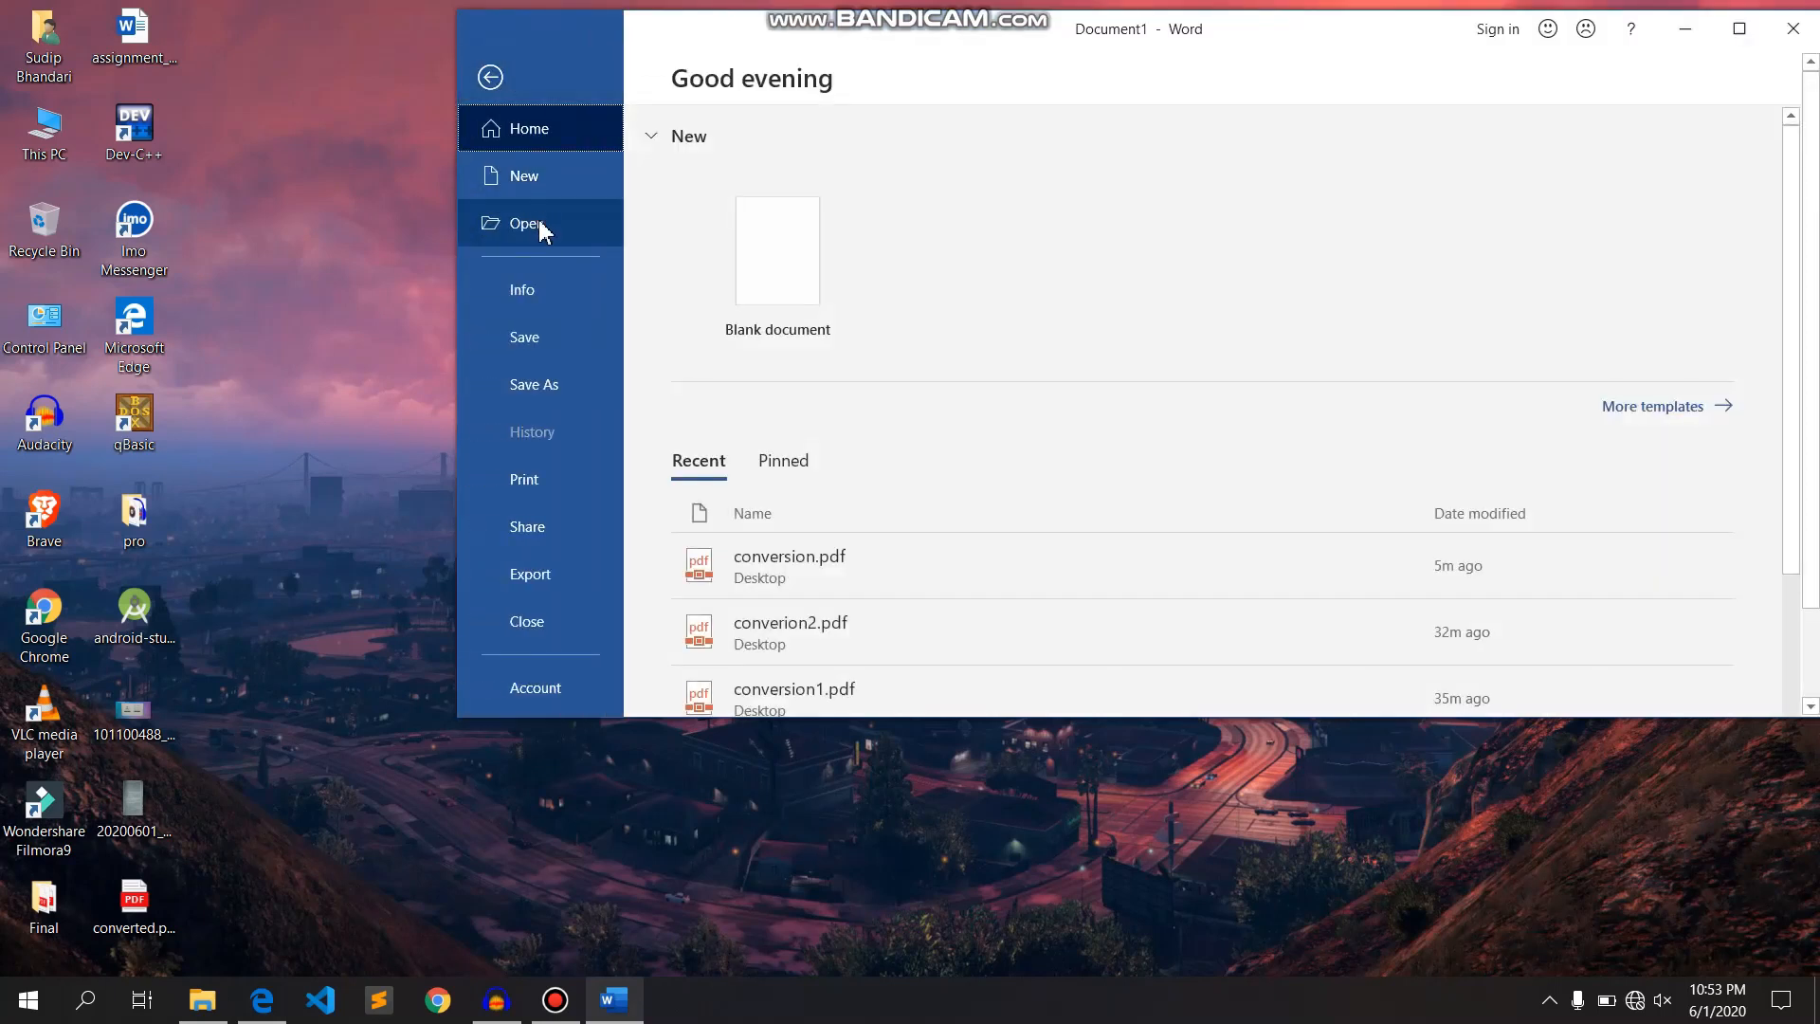
pyautogui.click(525, 224)
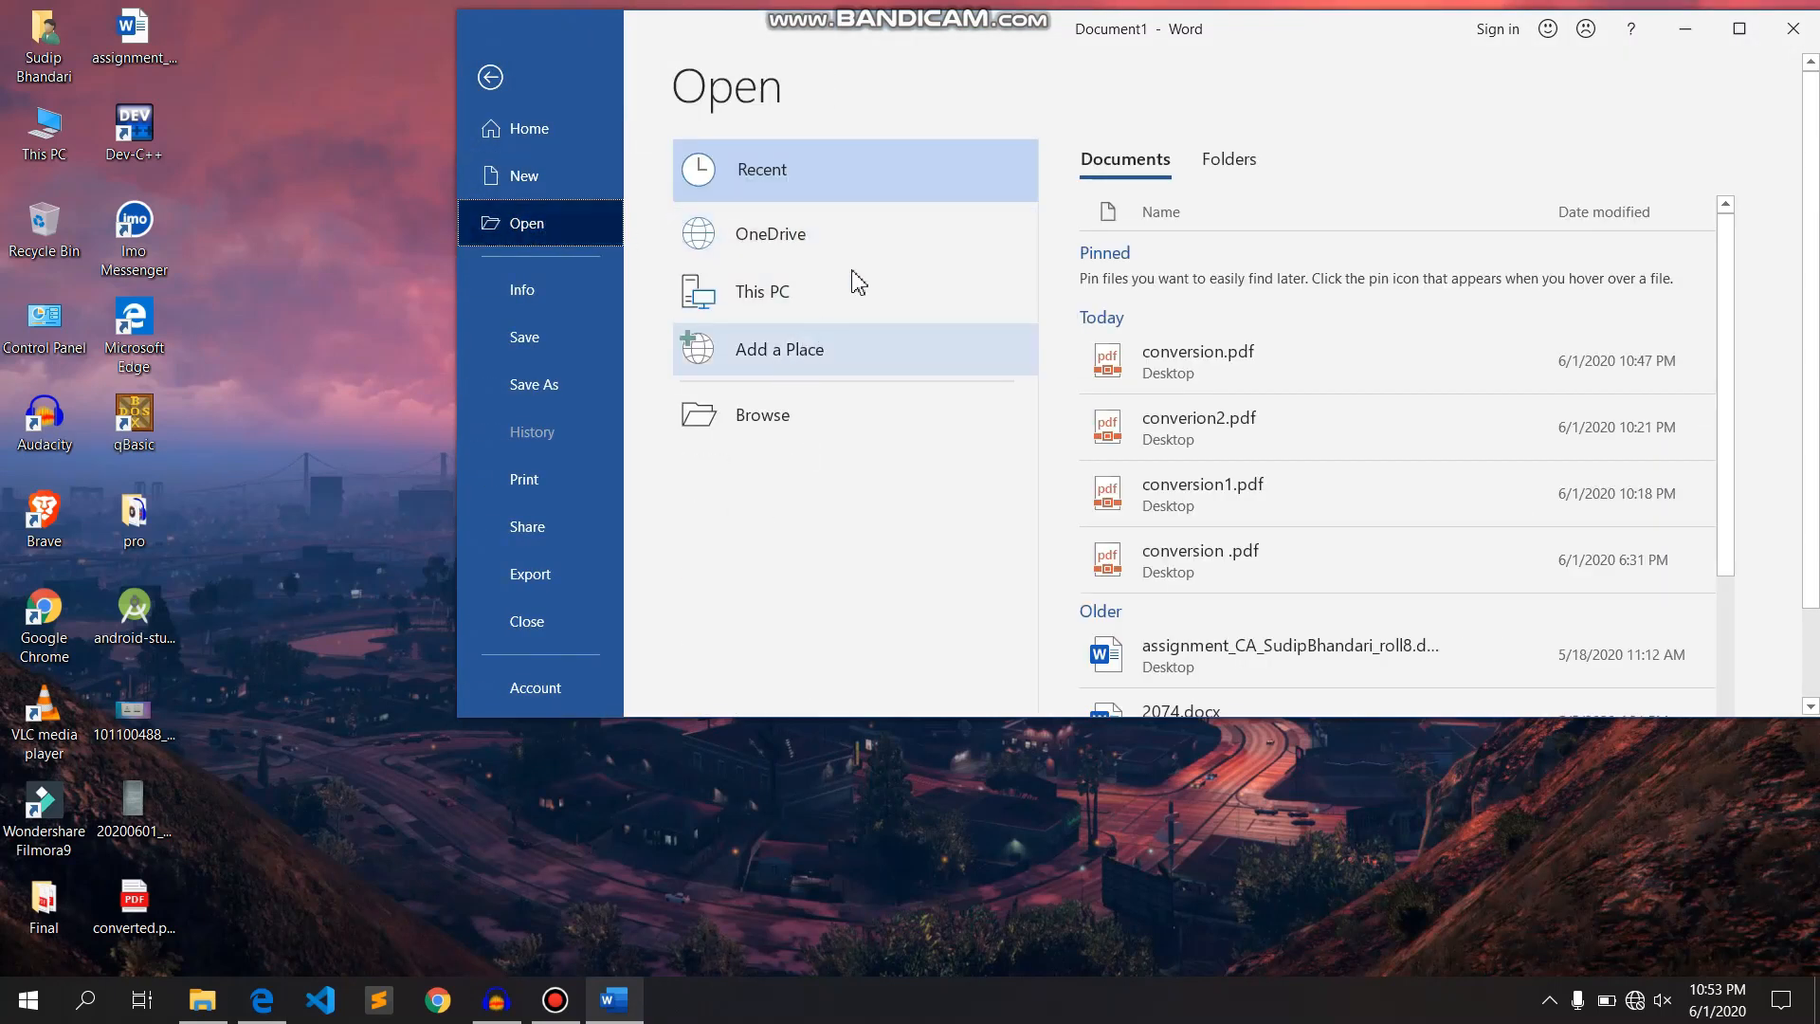
pyautogui.click(762, 416)
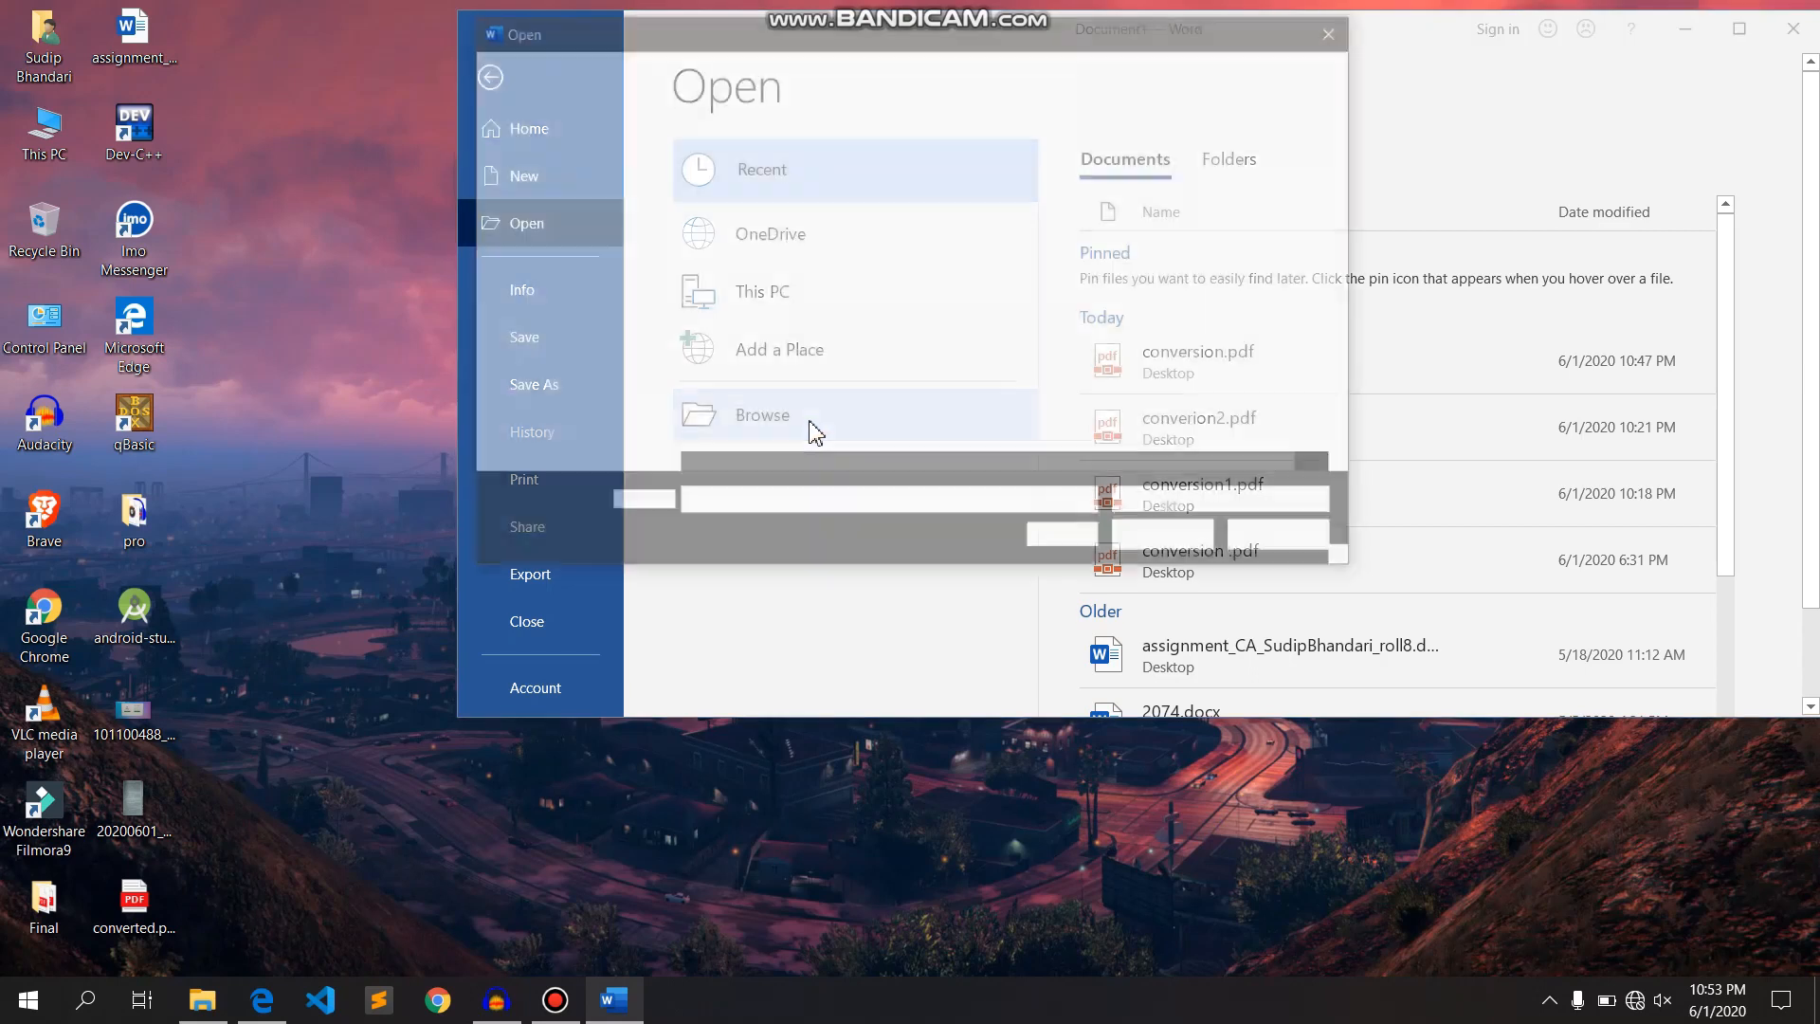
pyautogui.click(762, 416)
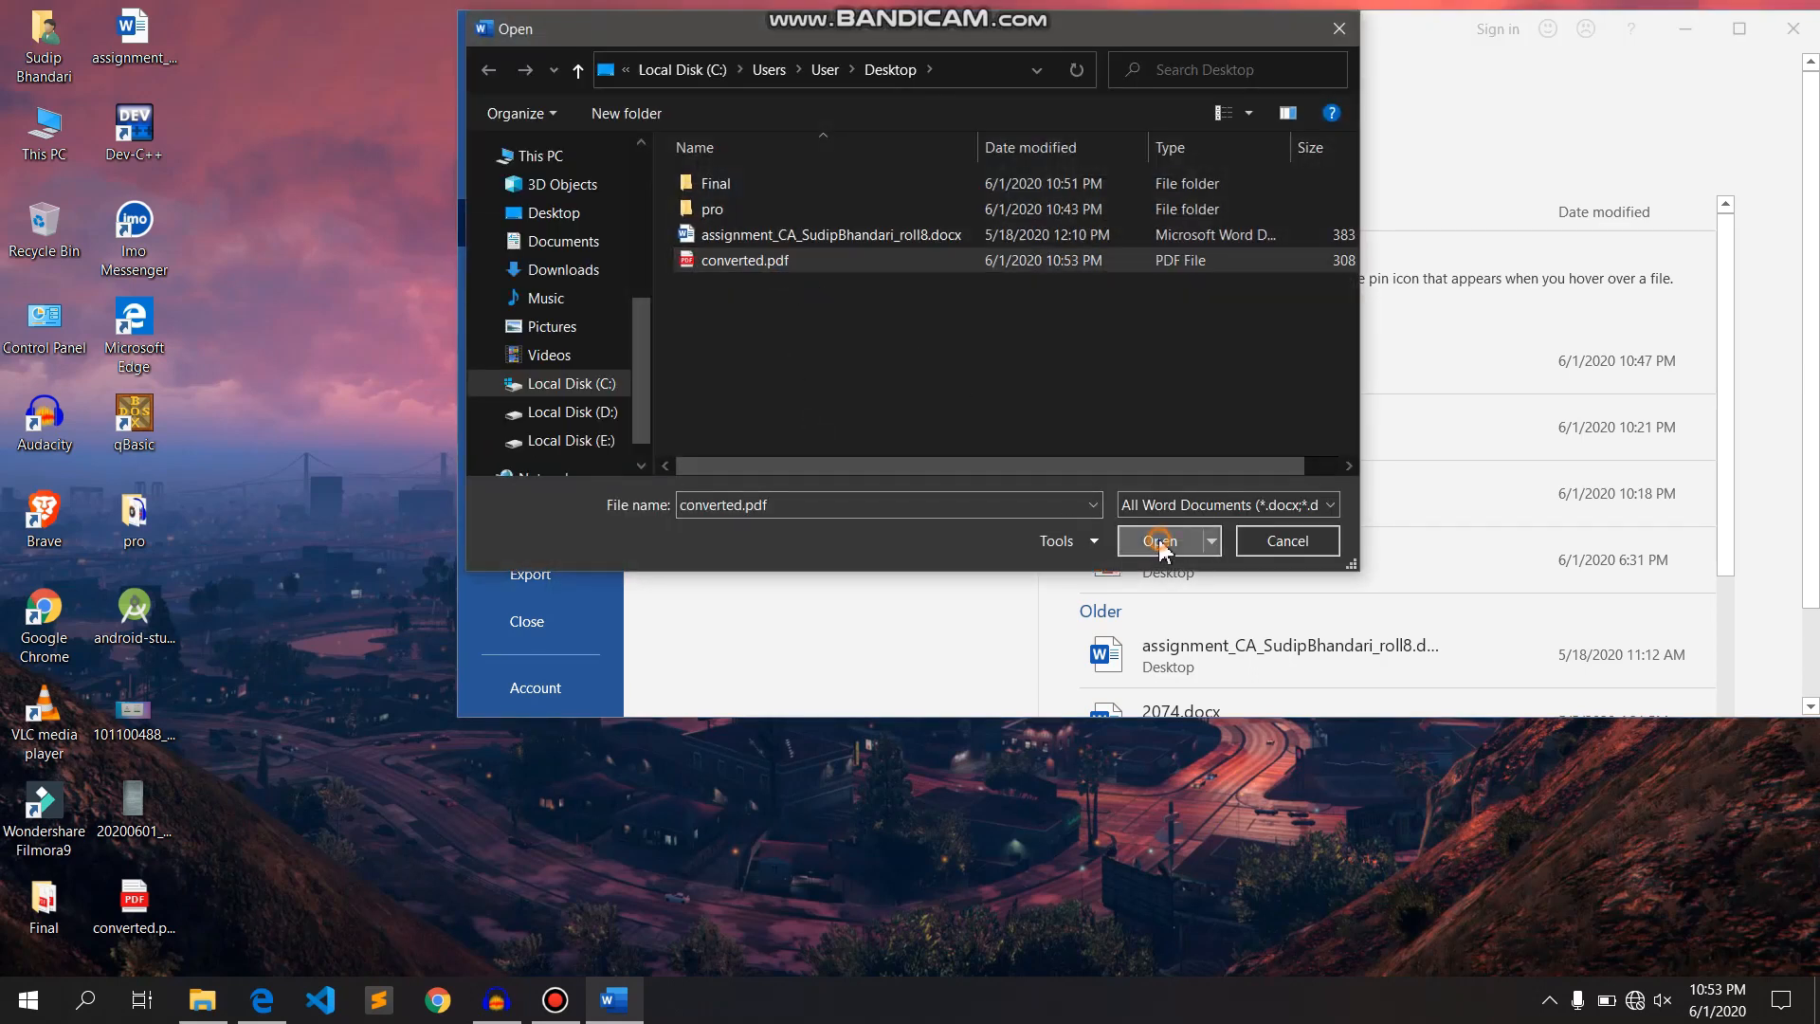
# - Open converted.pdf and confirm its conversion into editable Word text
pyautogui.click(1156, 540)
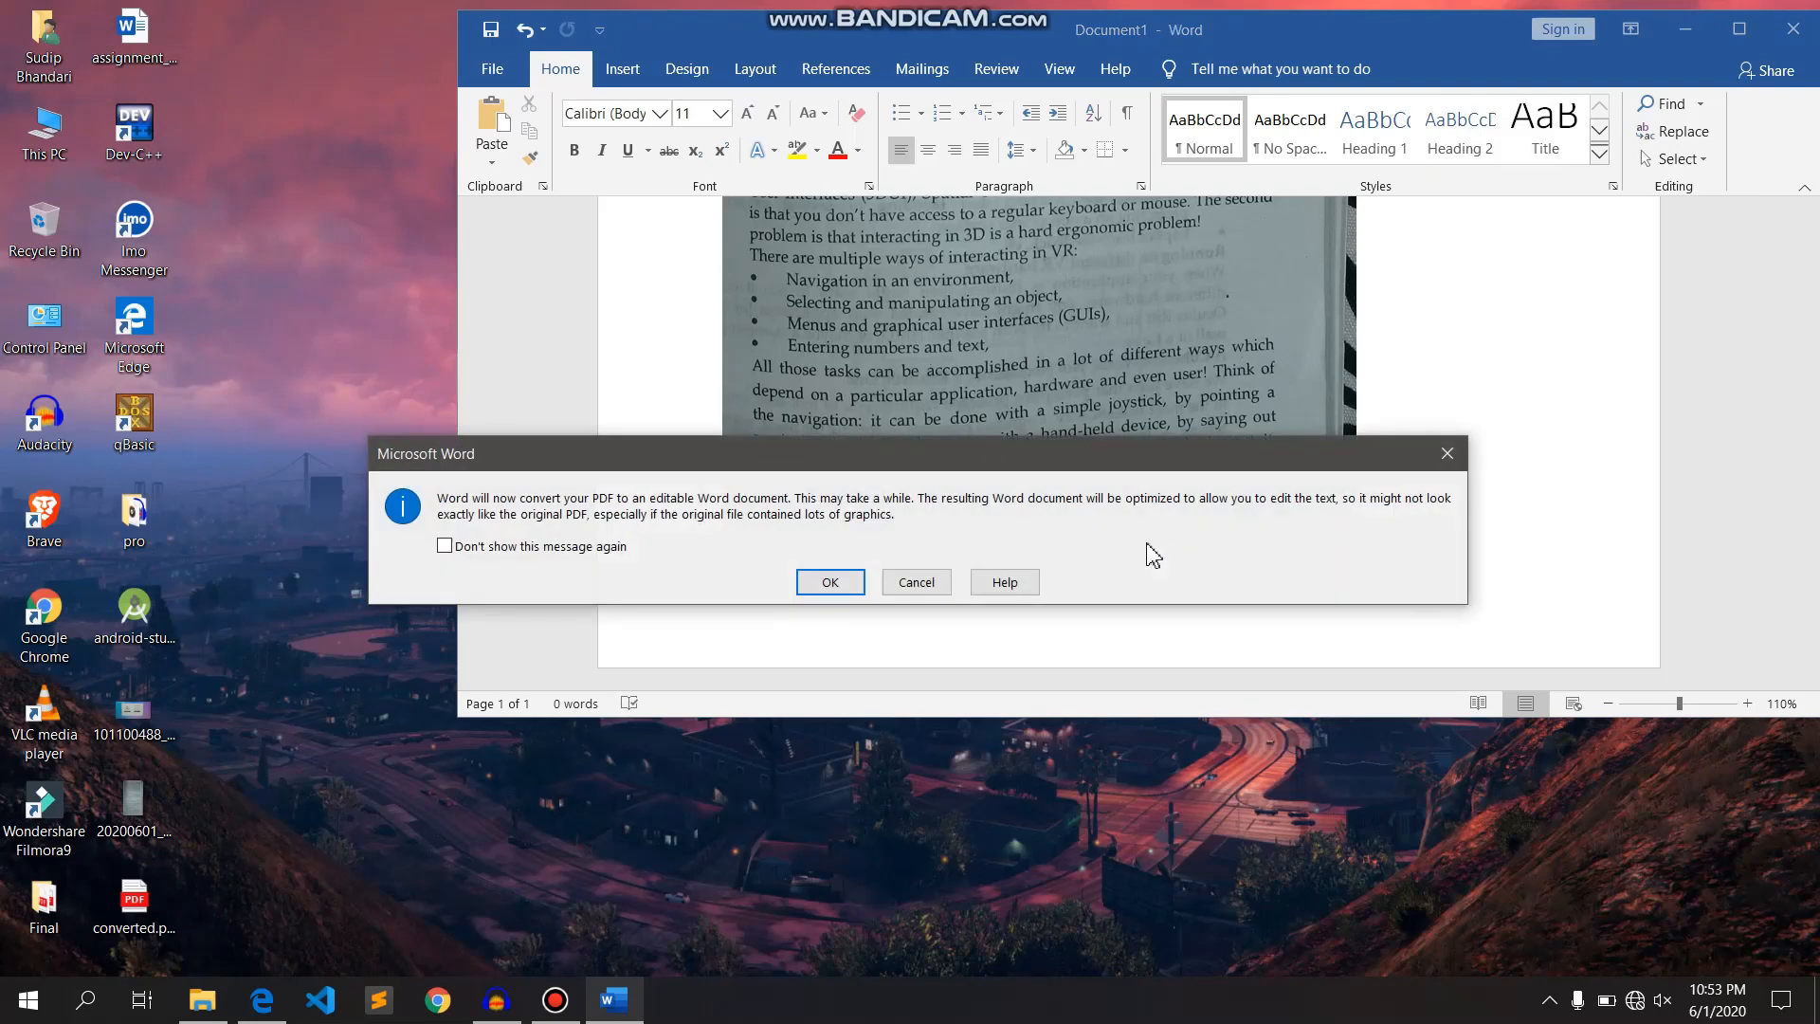
pyautogui.moveTo(688, 529)
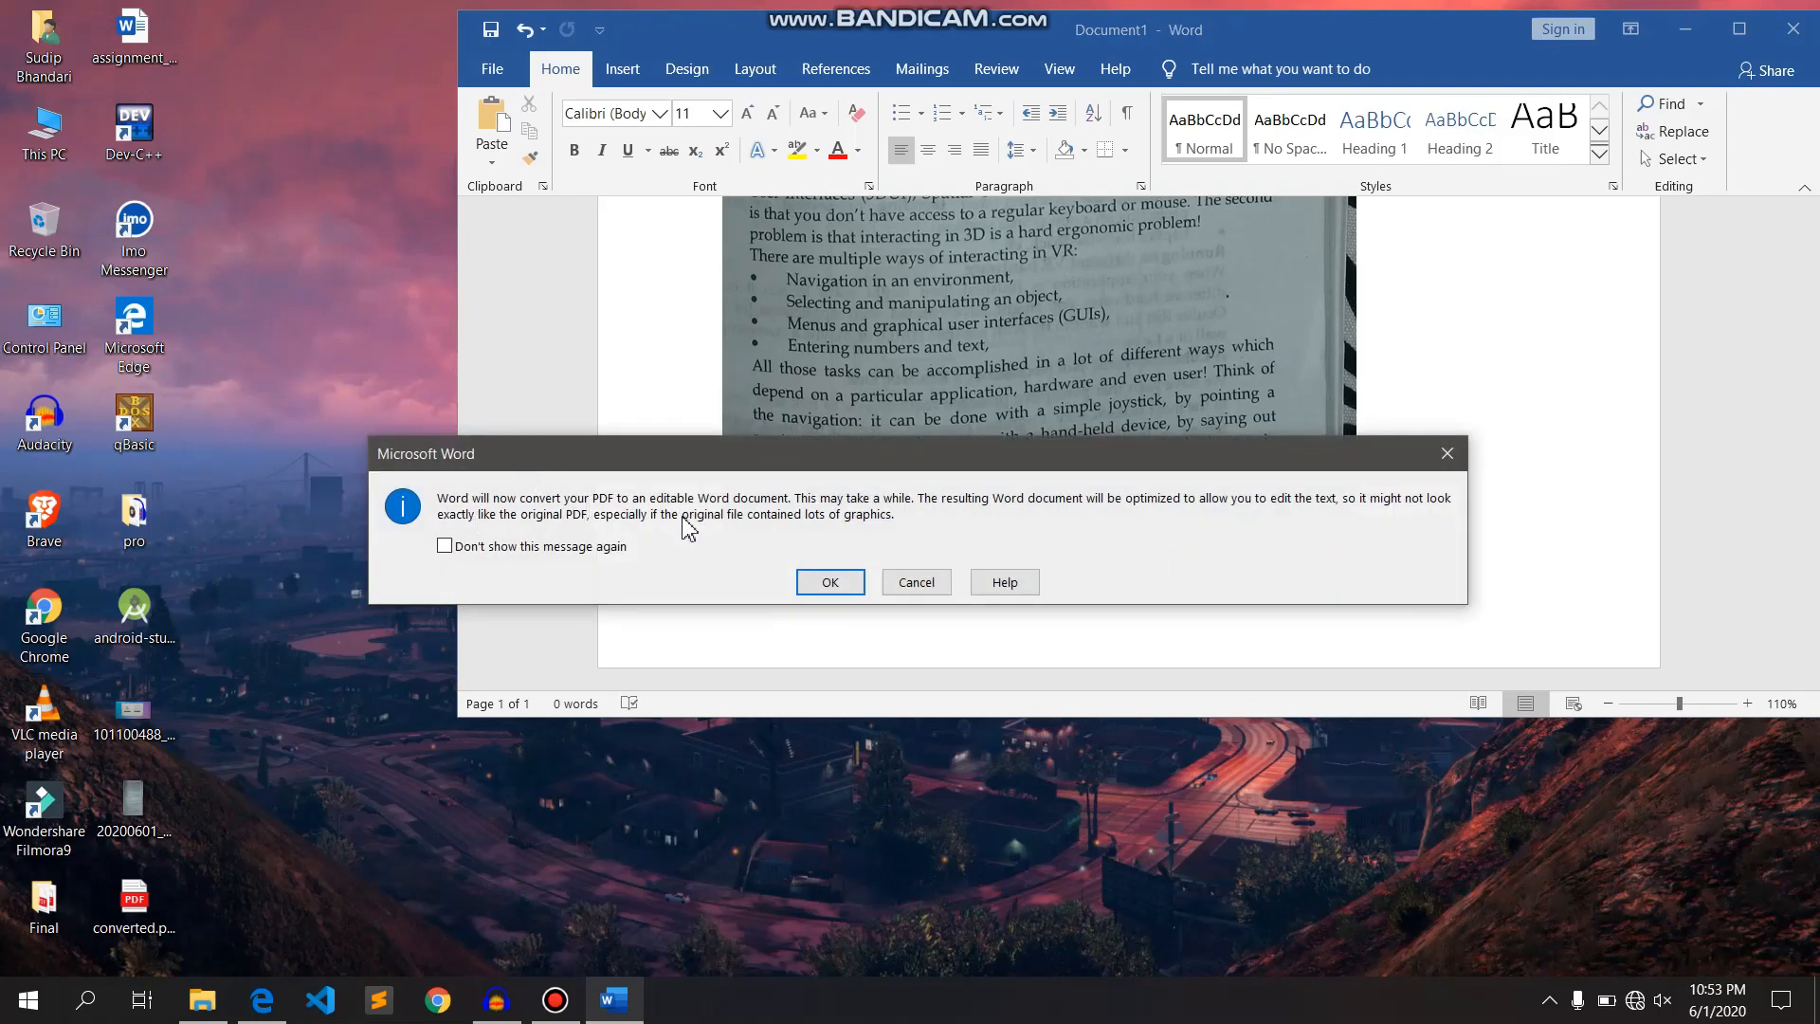
pyautogui.moveTo(1170, 514)
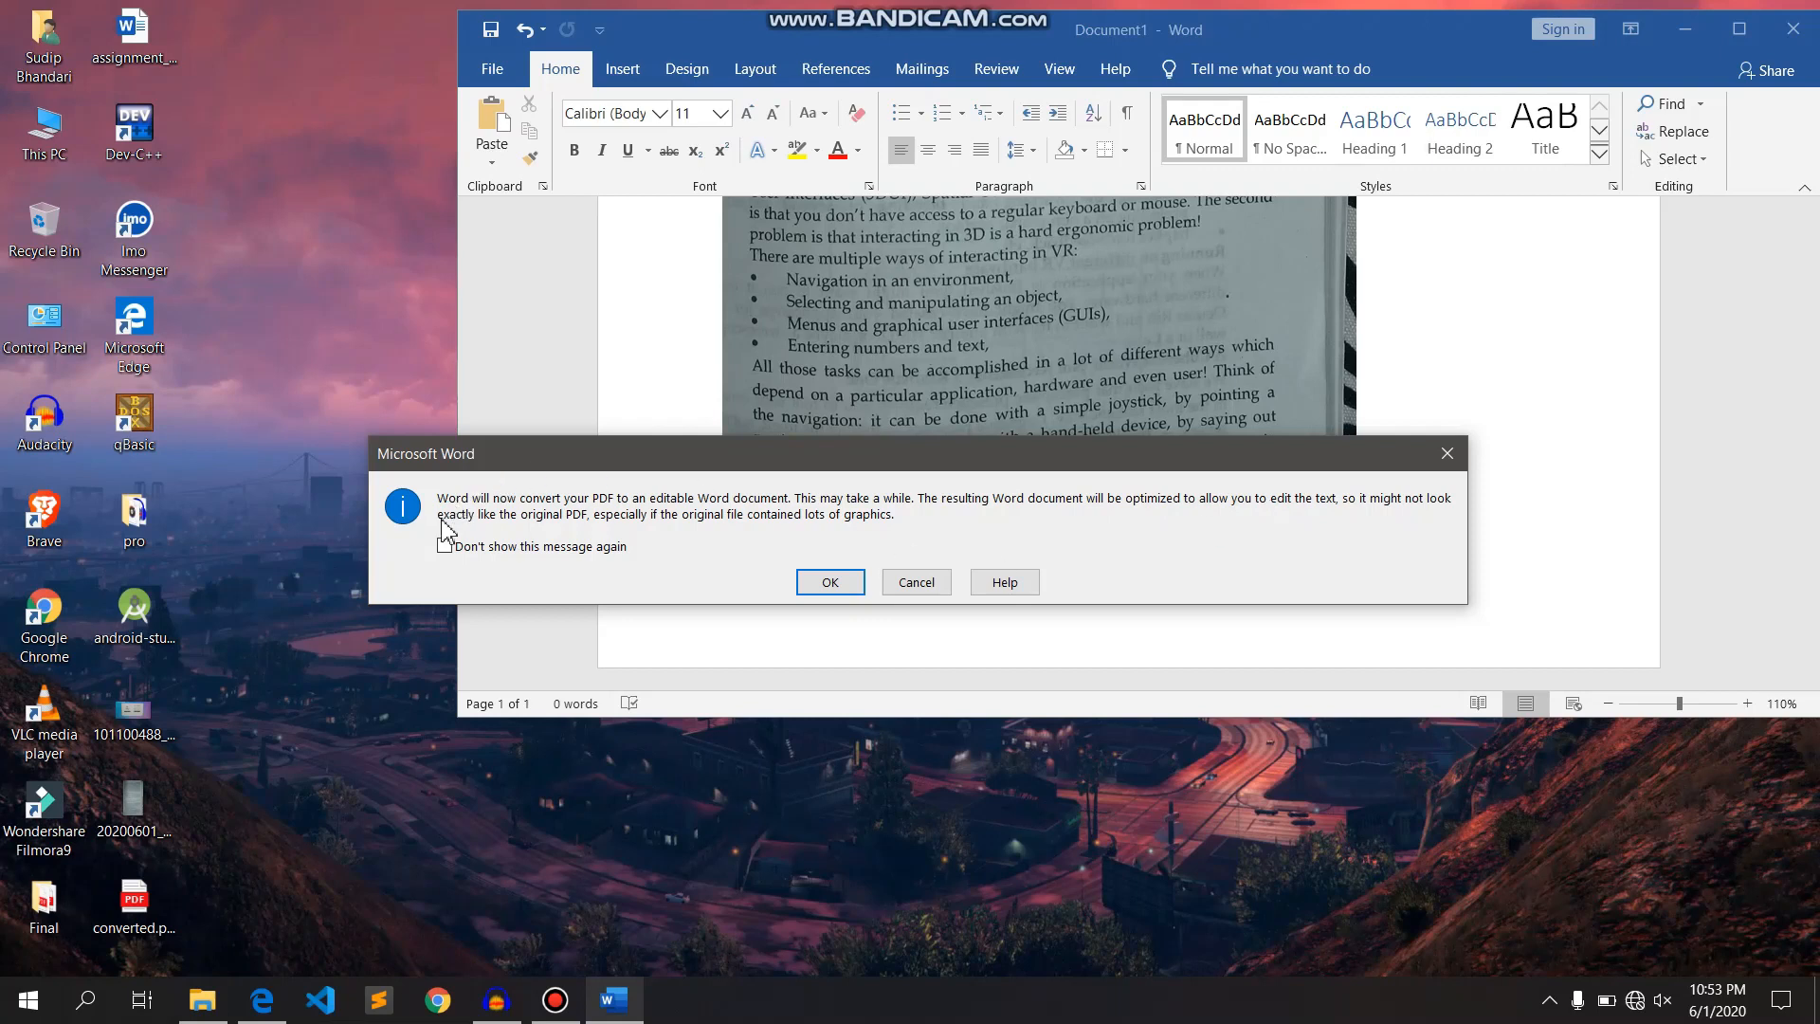
pyautogui.click(828, 582)
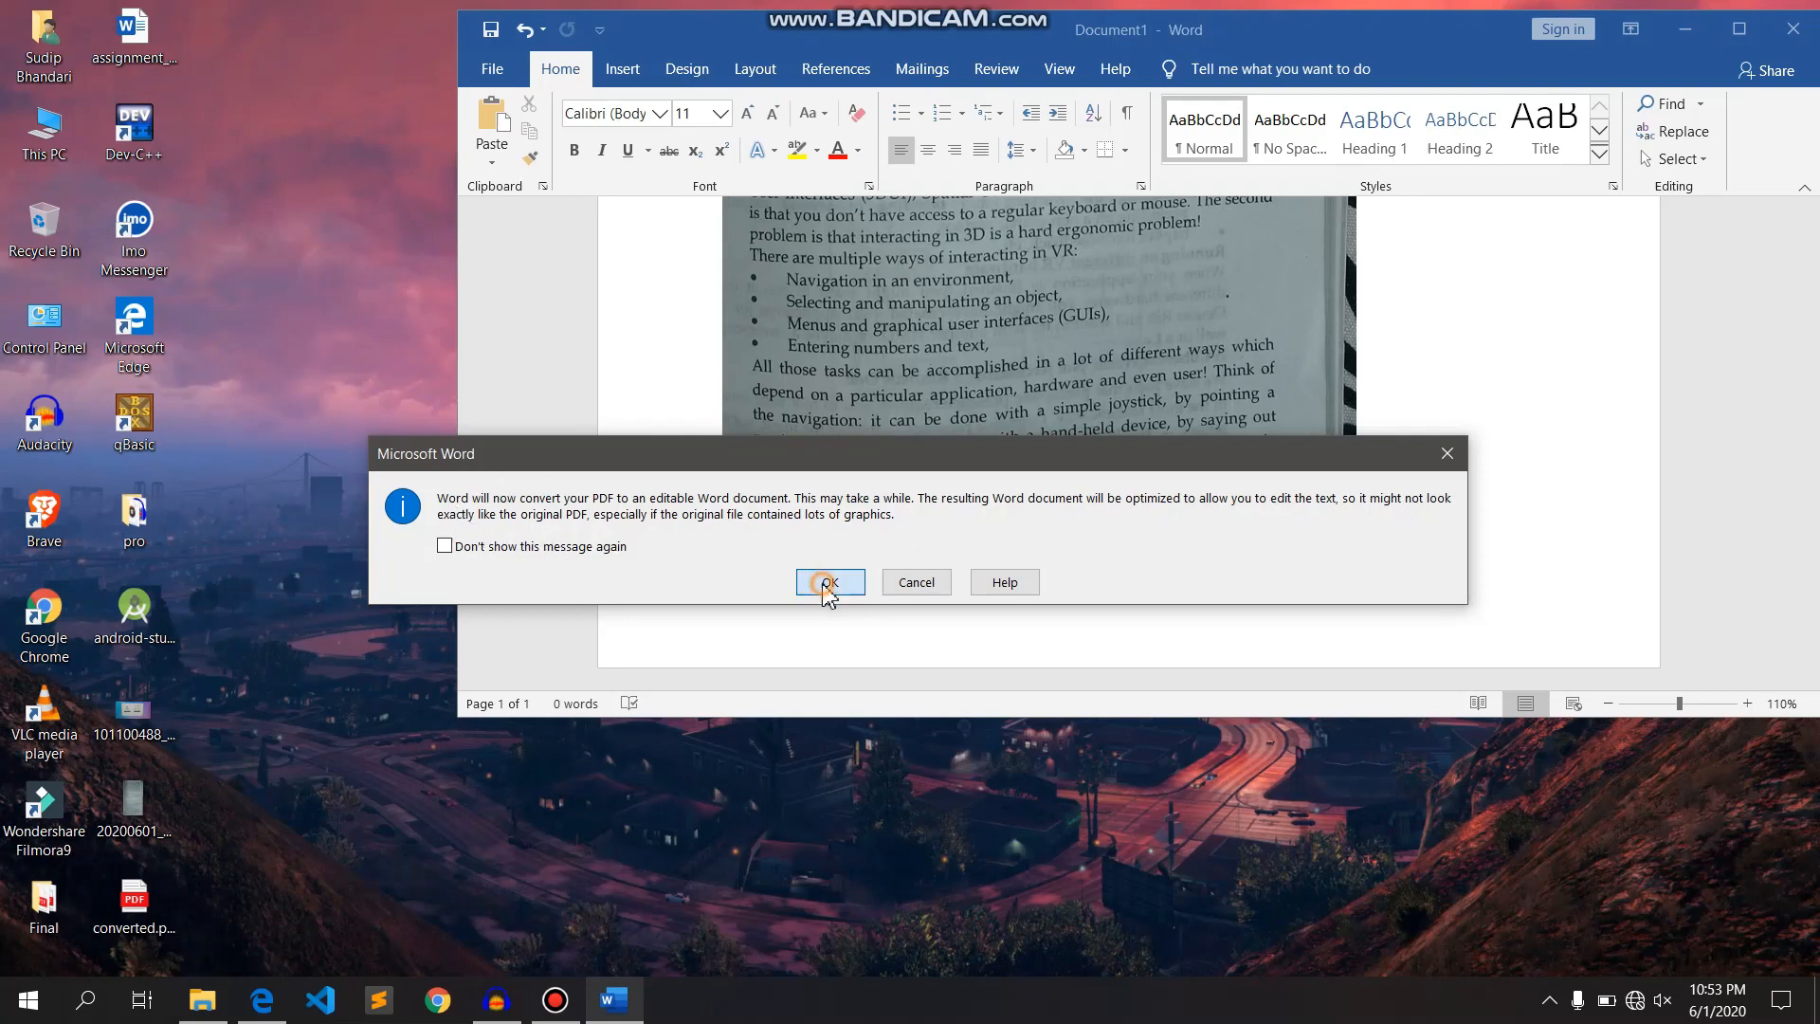
pyautogui.click(828, 582)
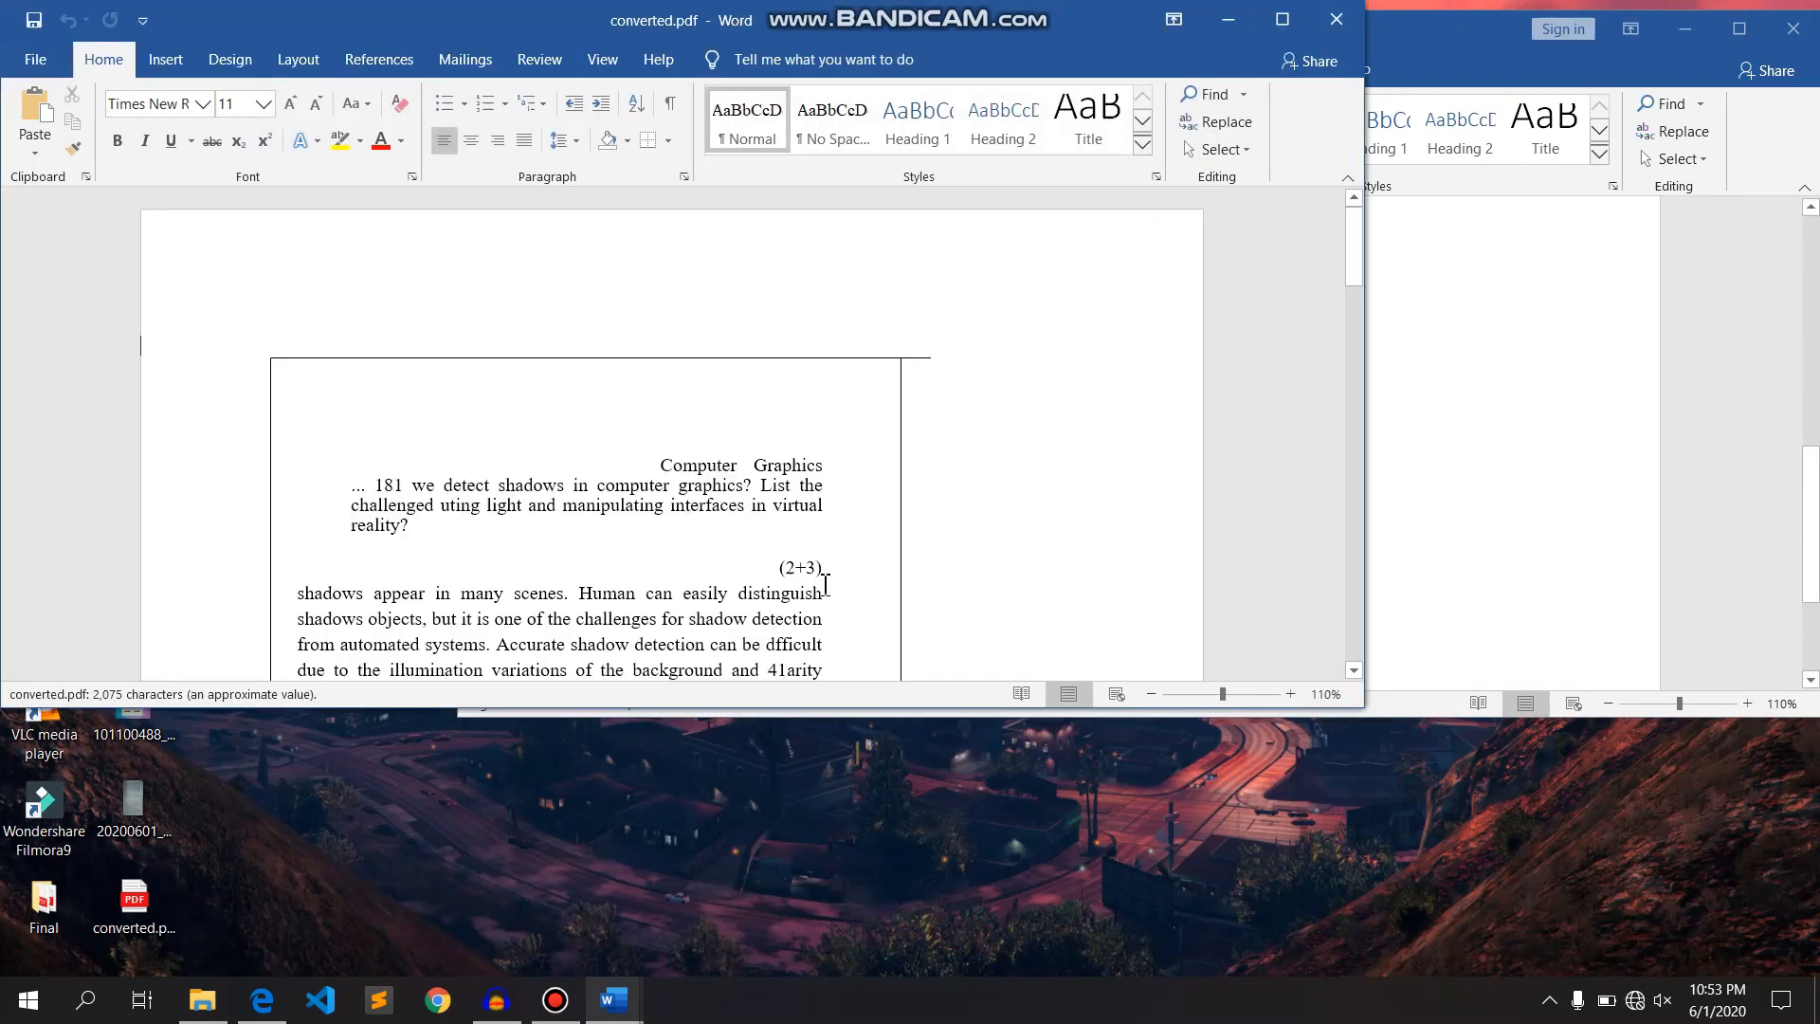
# - Scroll through the converted computer-graphics text to compare it with the original photo
pyautogui.scroll(-3)
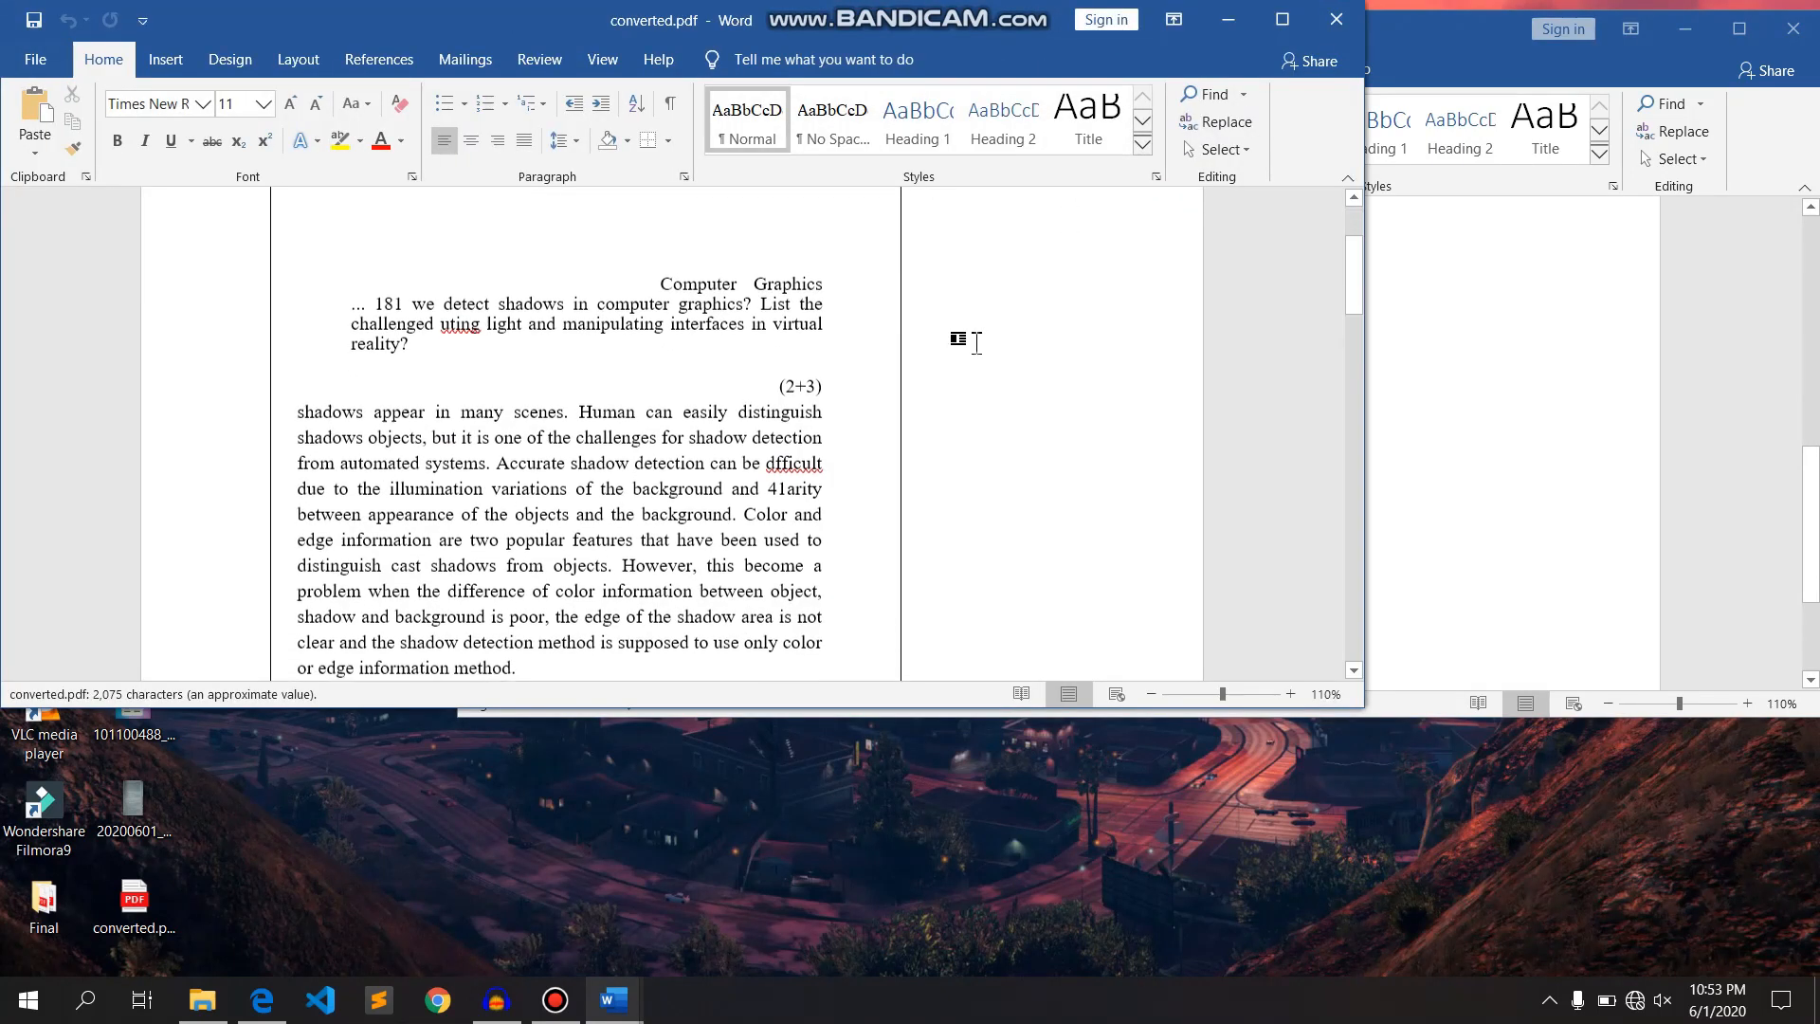
pyautogui.scroll(-3)
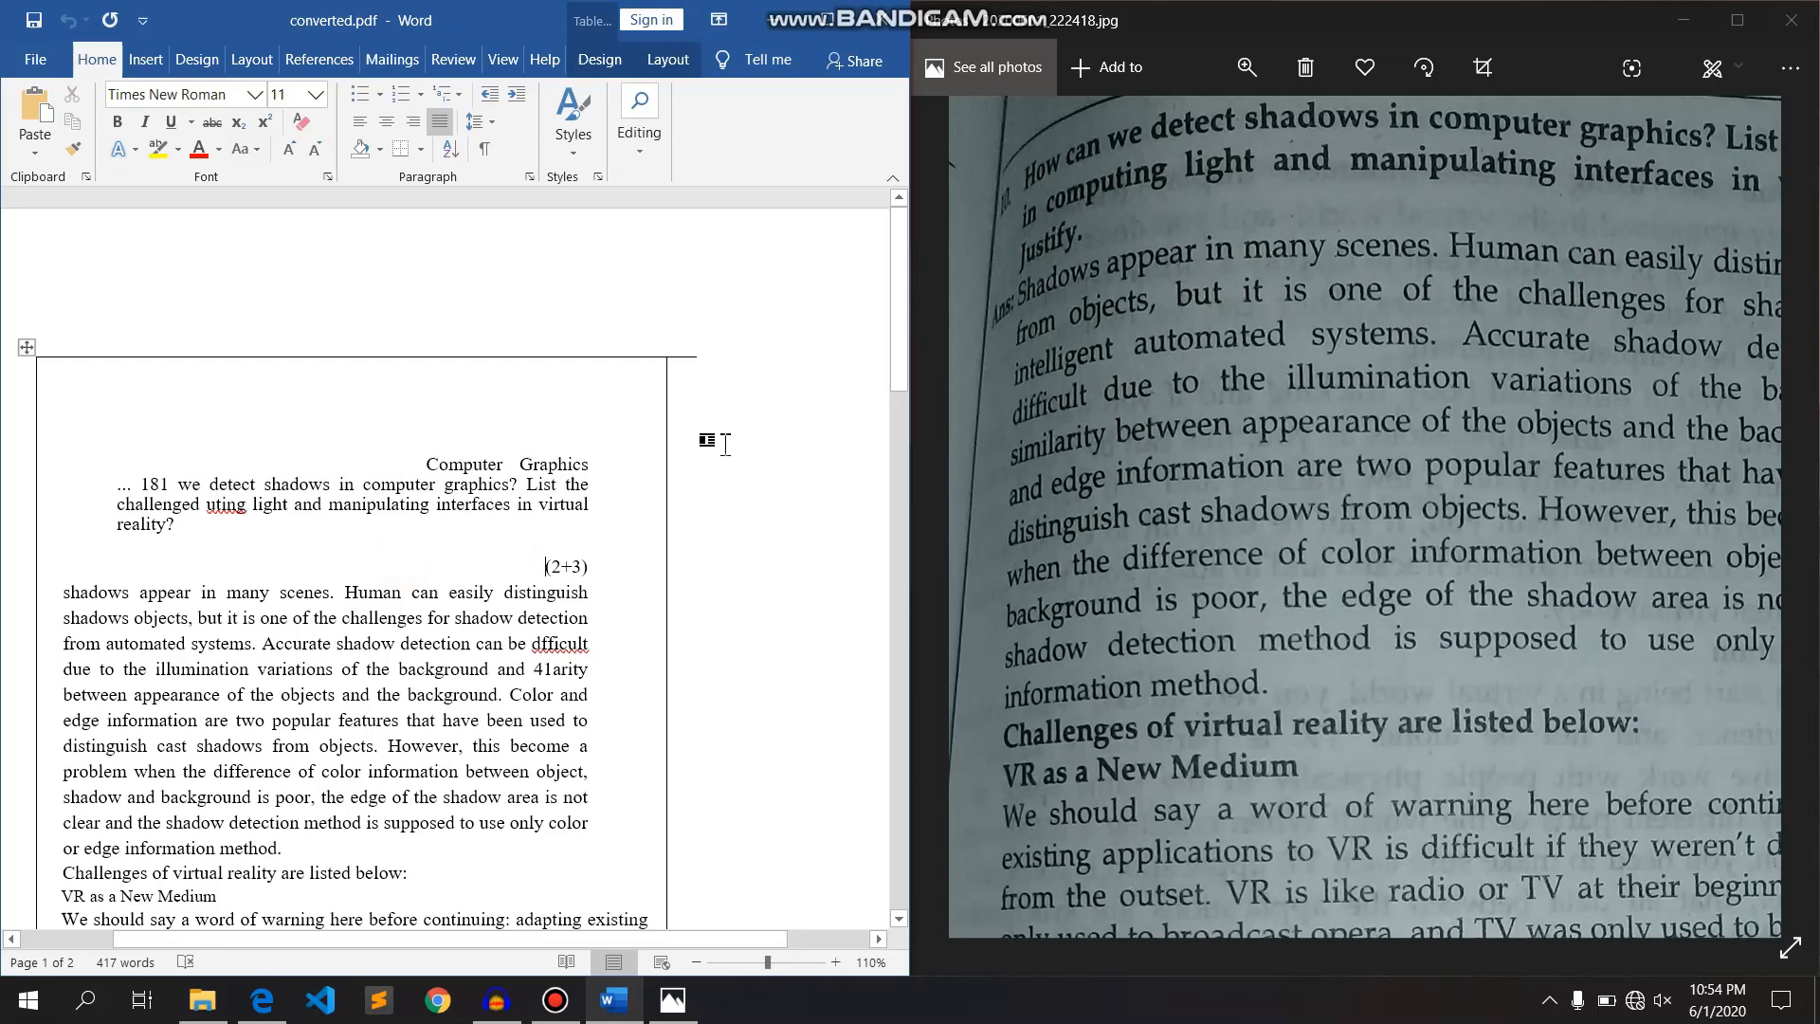
pyautogui.moveTo(1510, 322)
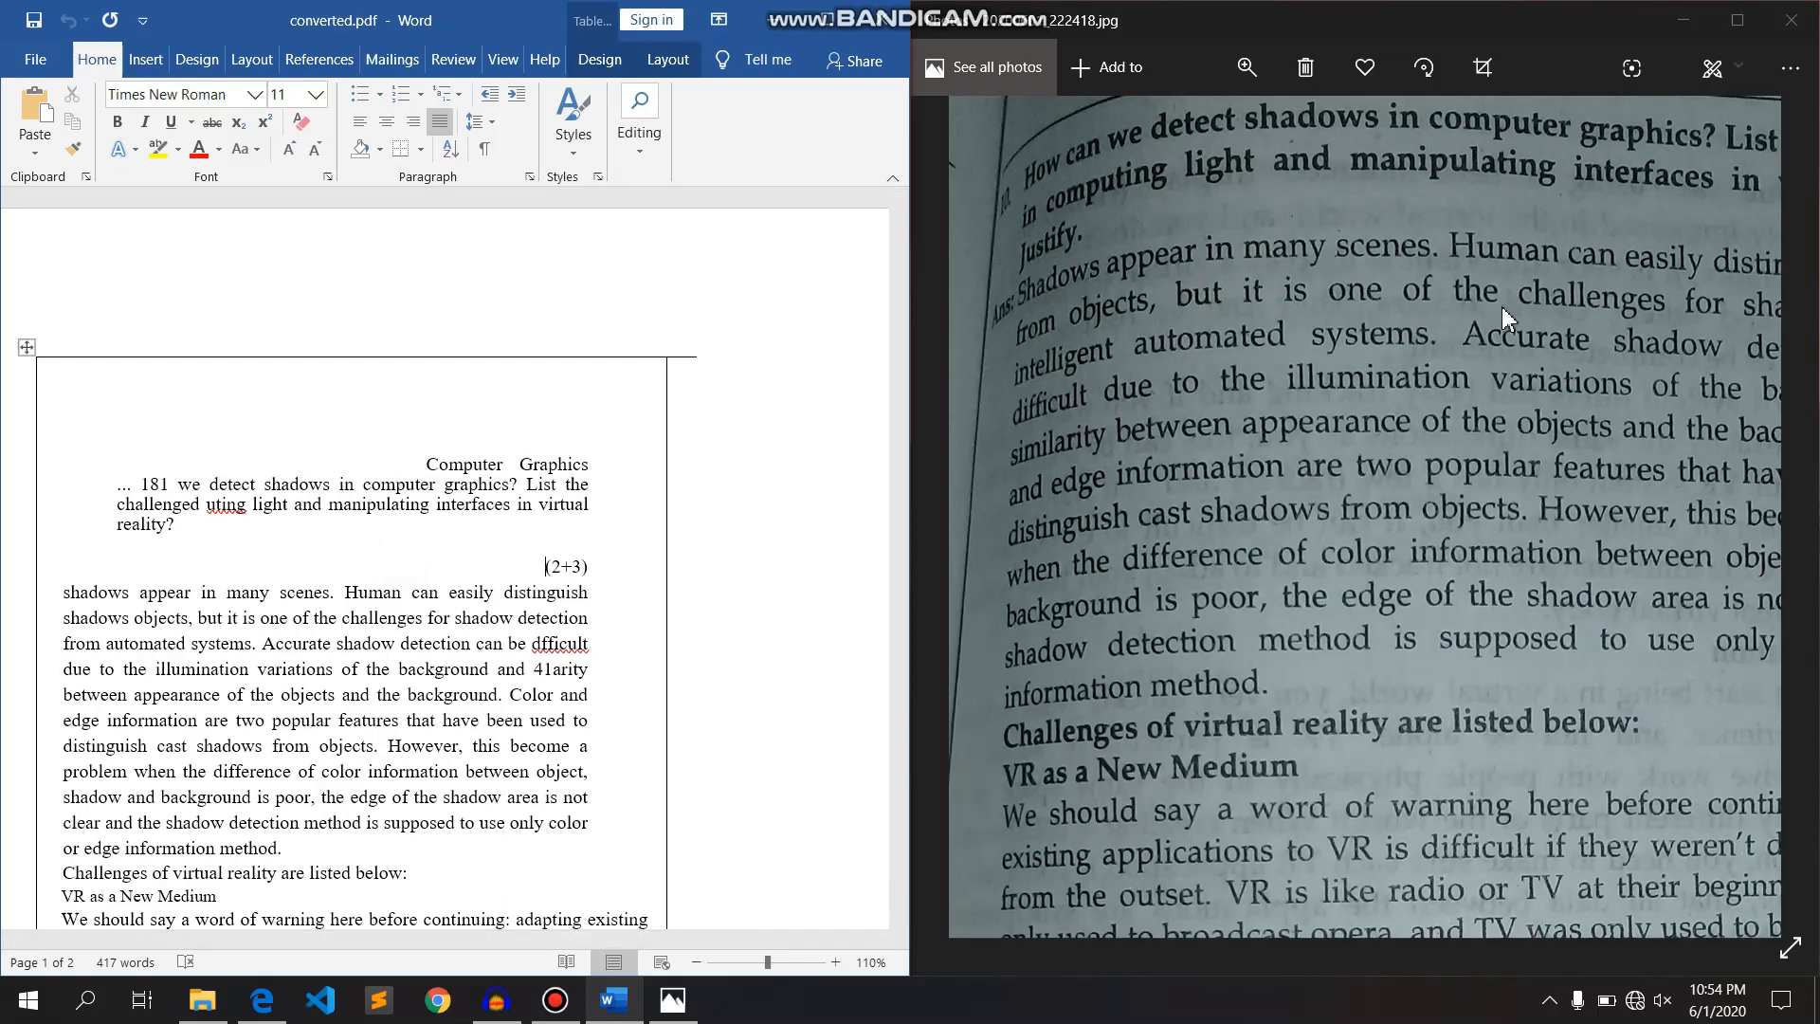